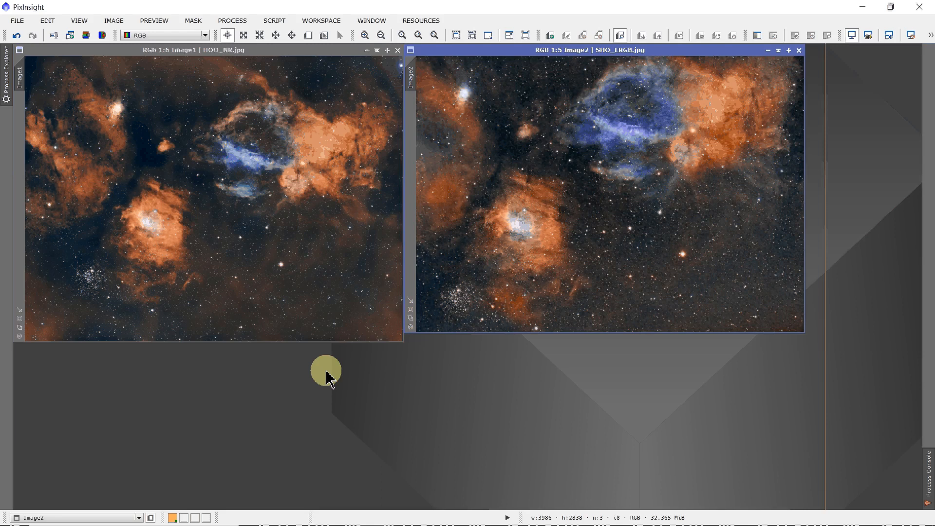
mouse_move(333, 381)
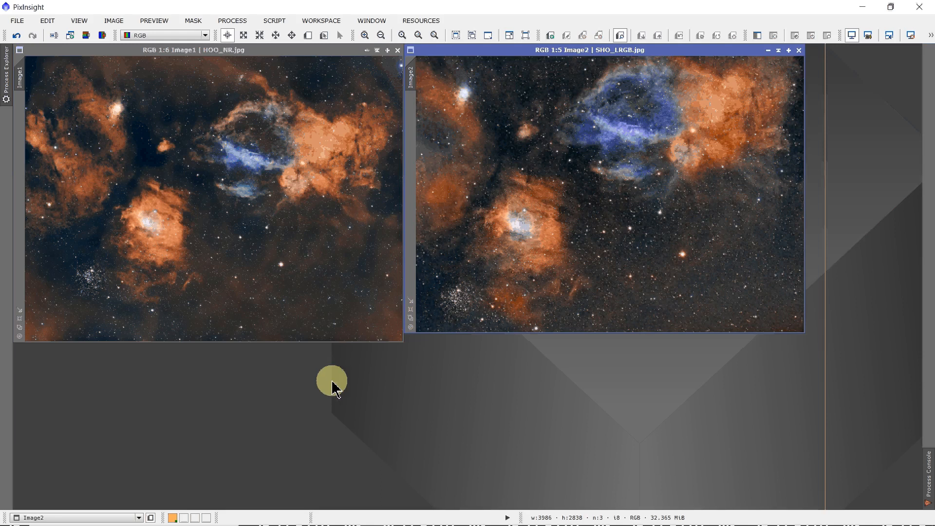
mouse_move(346, 388)
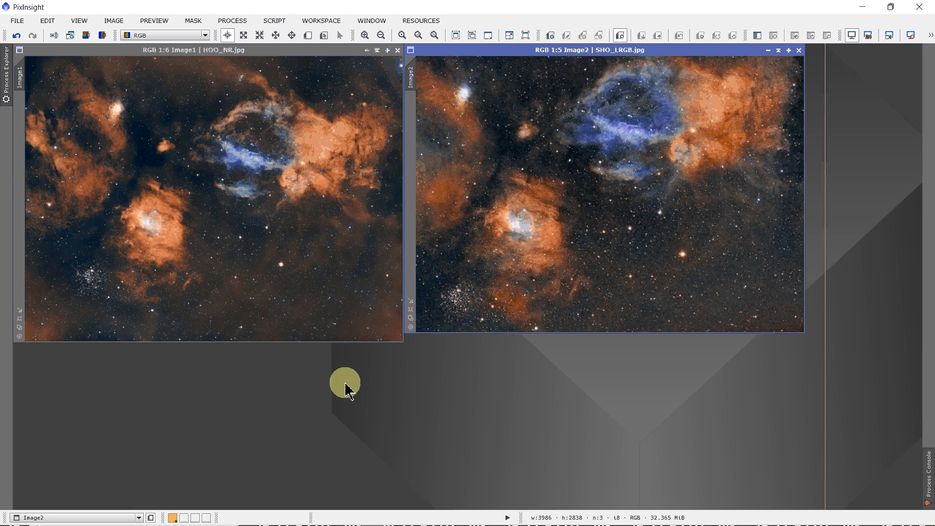
mouse_move(251, 143)
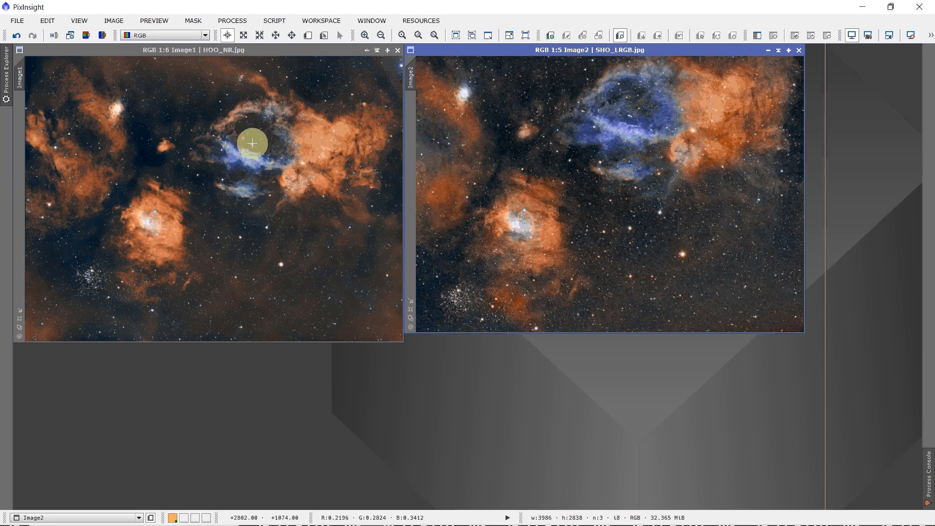
mouse_move(256, 144)
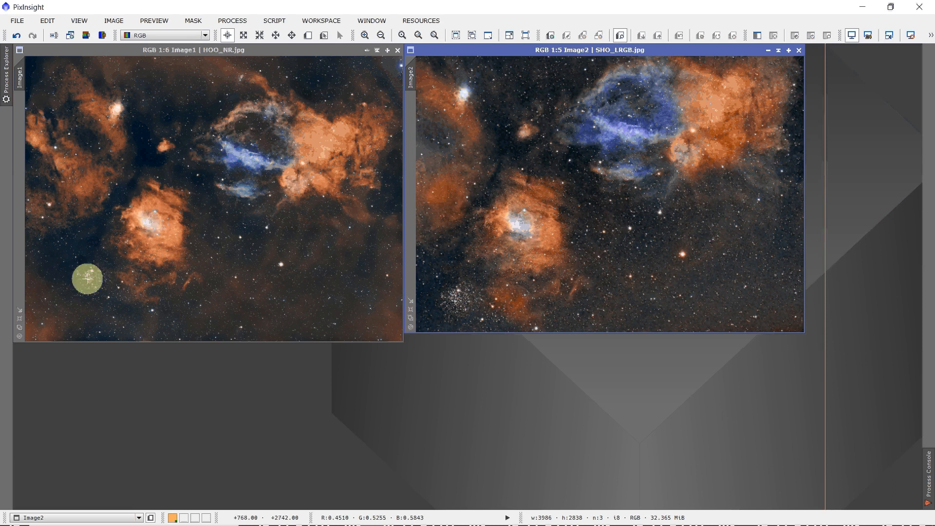
mouse_move(557, 166)
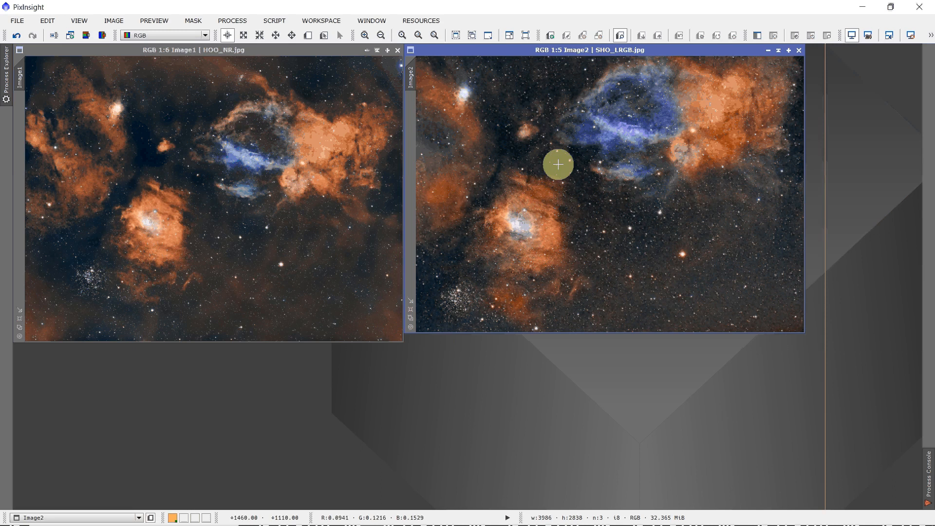
mouse_move(610, 141)
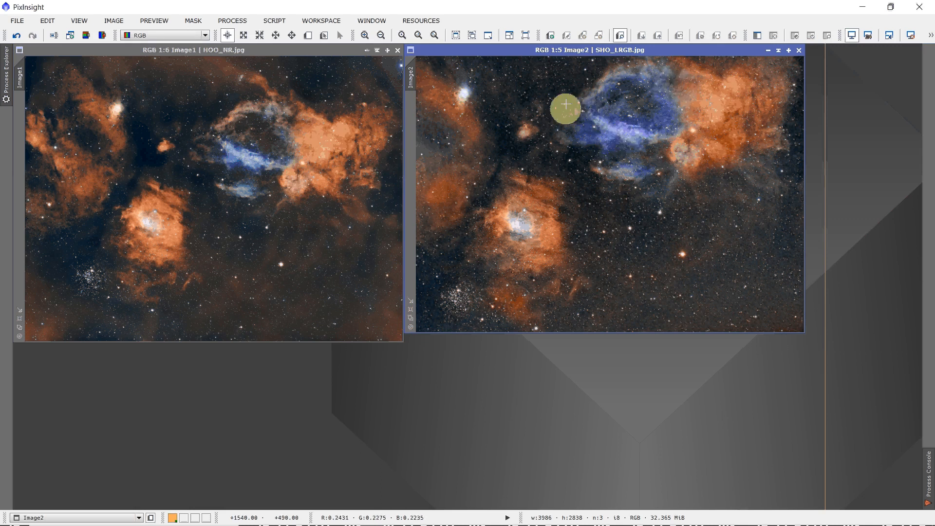
mouse_move(514, 230)
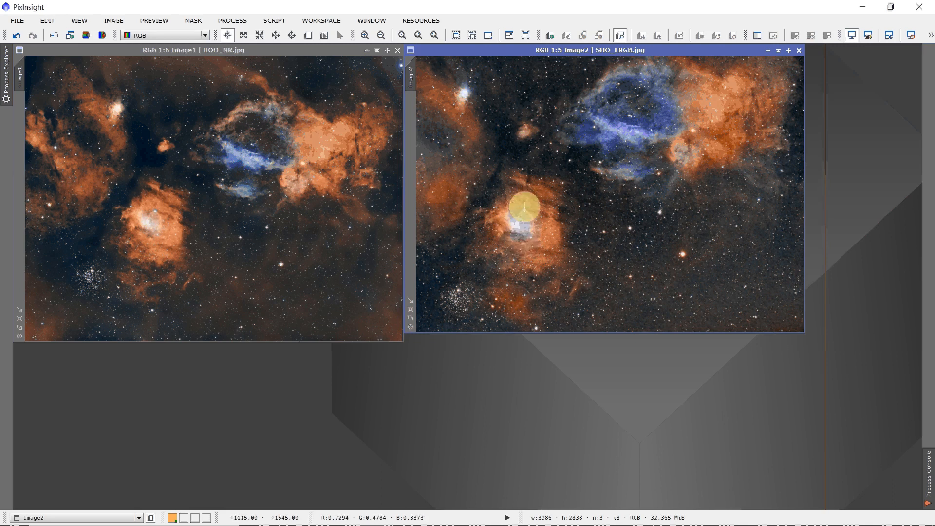
mouse_move(593, 121)
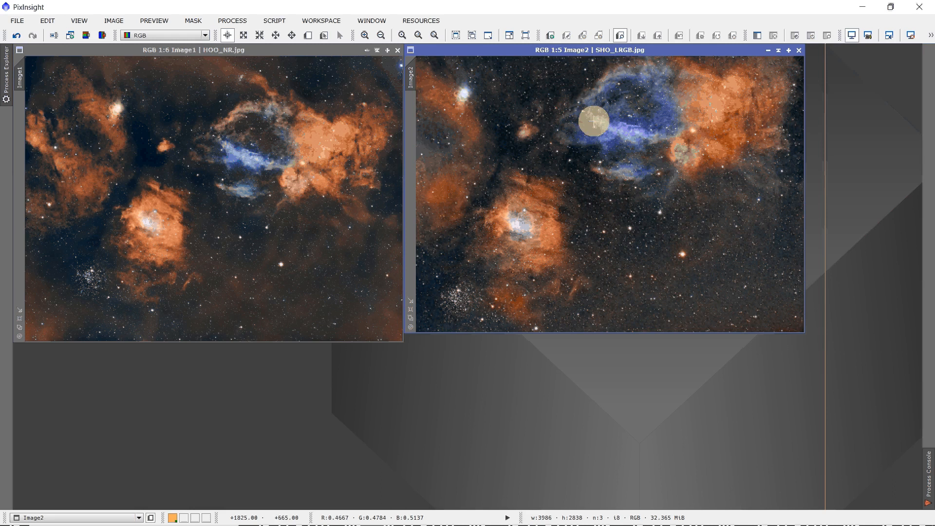
mouse_move(306, 136)
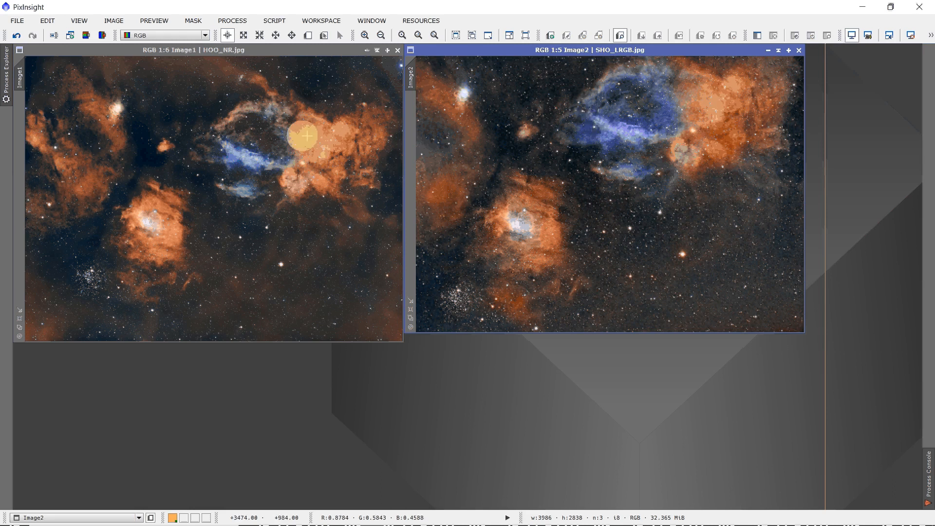
mouse_move(248, 111)
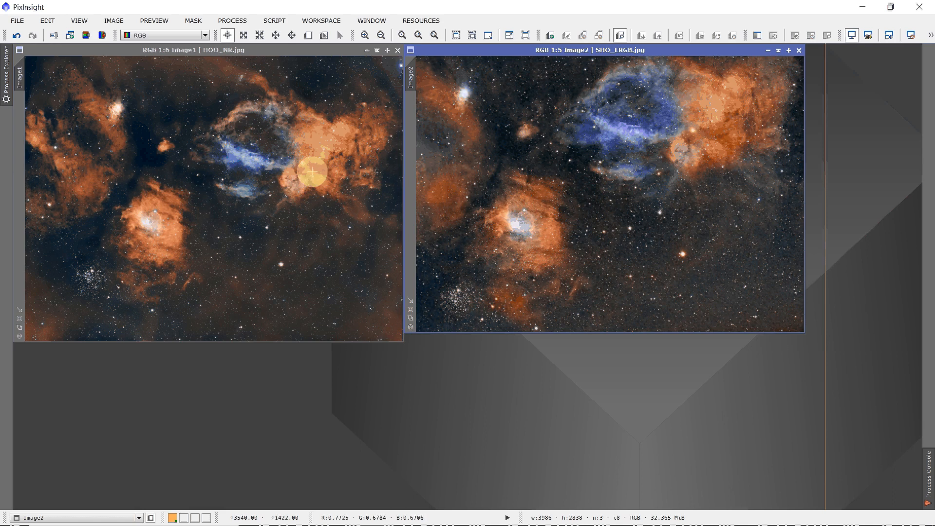
Step: Launch StarAlignment from Process Explorer with Image1 as the reference image
left_click(6, 78)
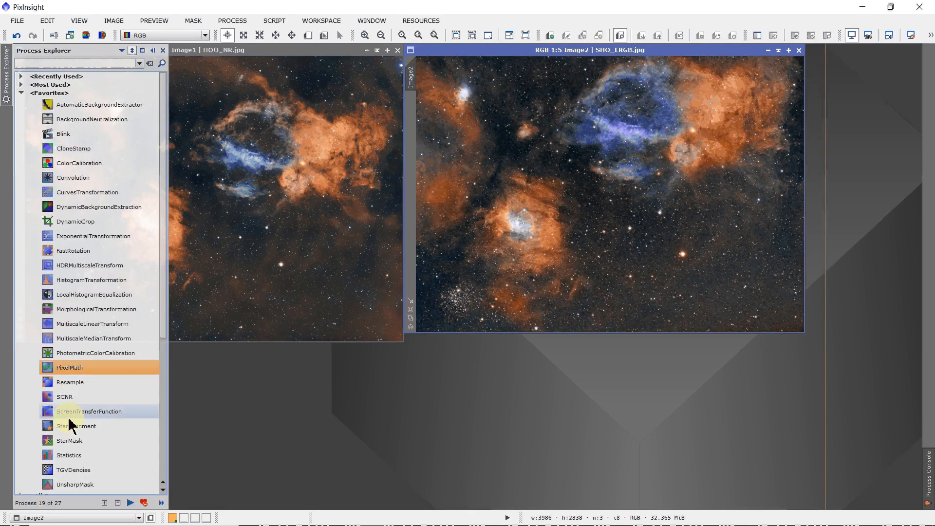
double_click(76, 426)
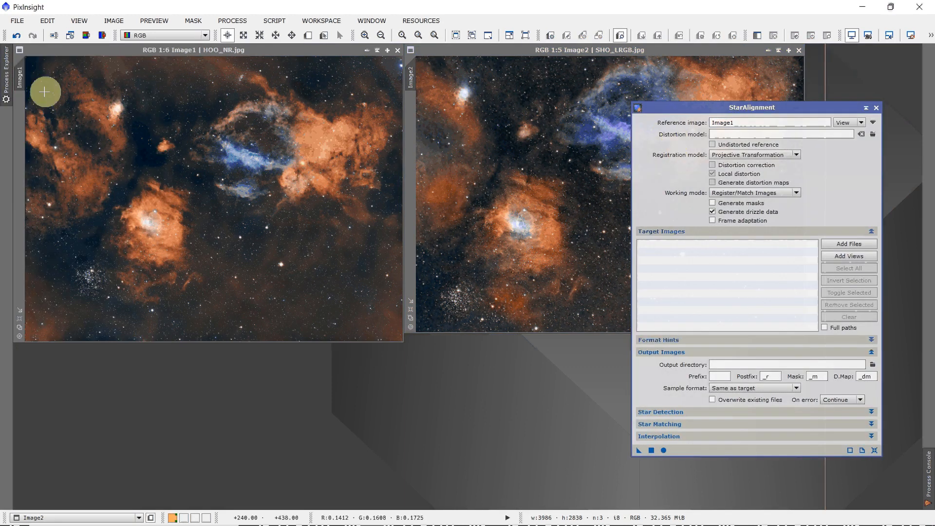
mouse_move(495, 129)
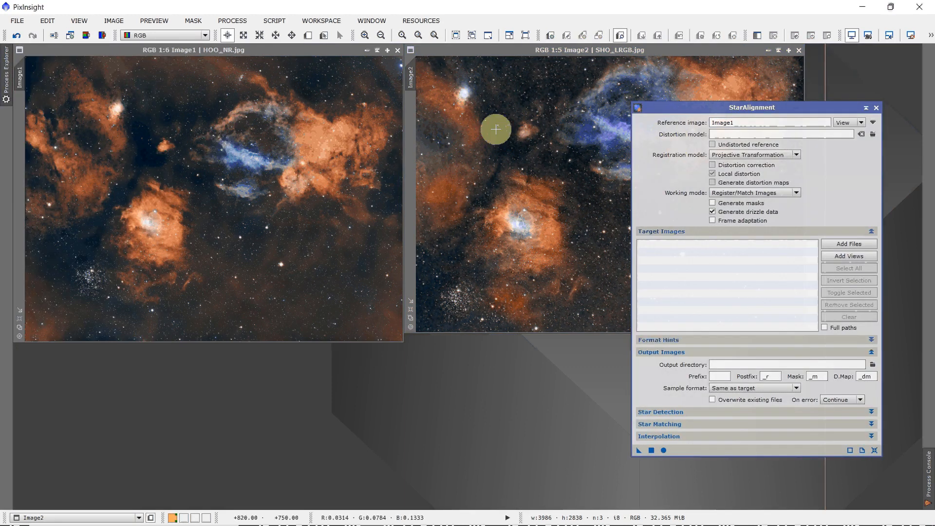
mouse_move(638, 427)
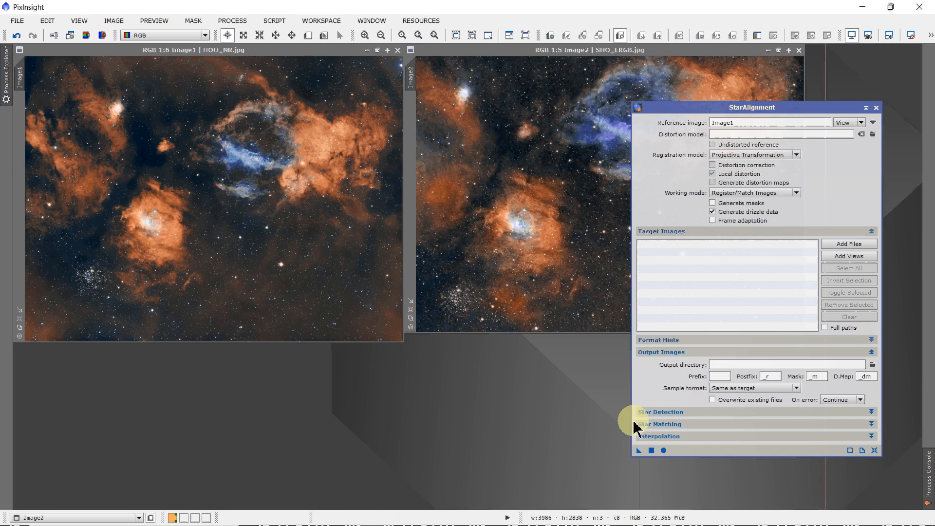
mouse_move(567, 296)
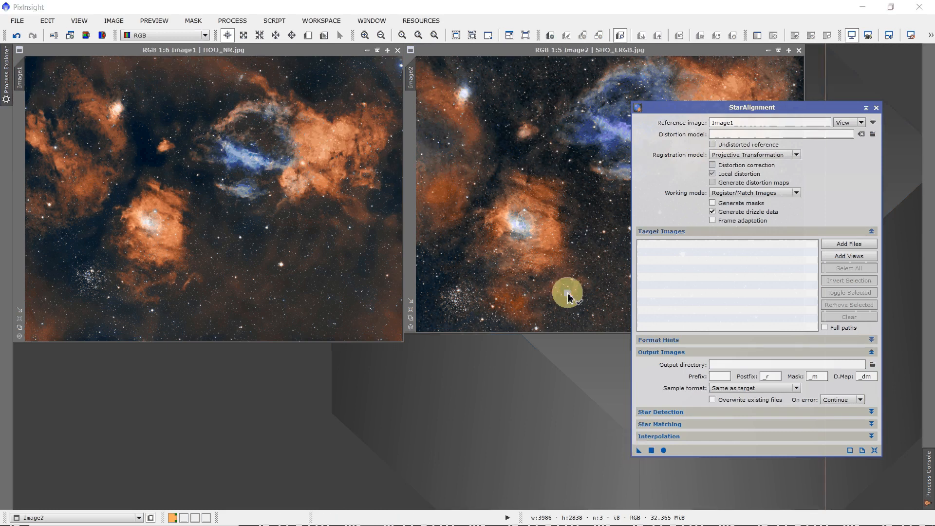
mouse_move(565, 253)
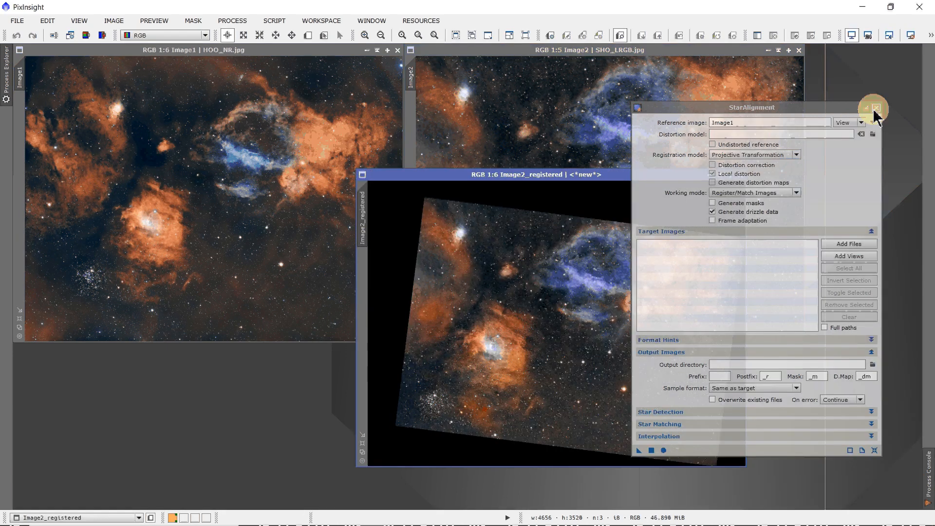
Step: Close StarAlignment and the unaligned SHO window, then rename the registered copy to Image2
left_click(877, 110)
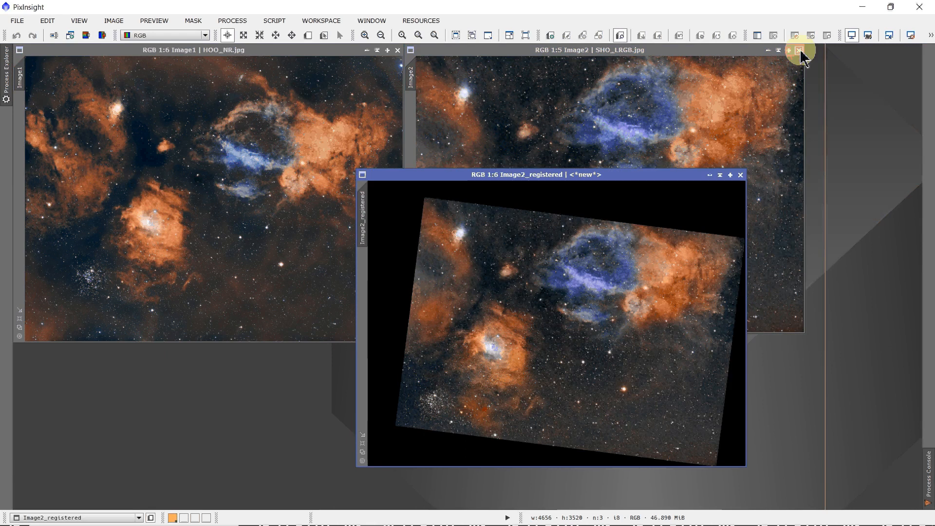
left_click(801, 50)
type("Image2")
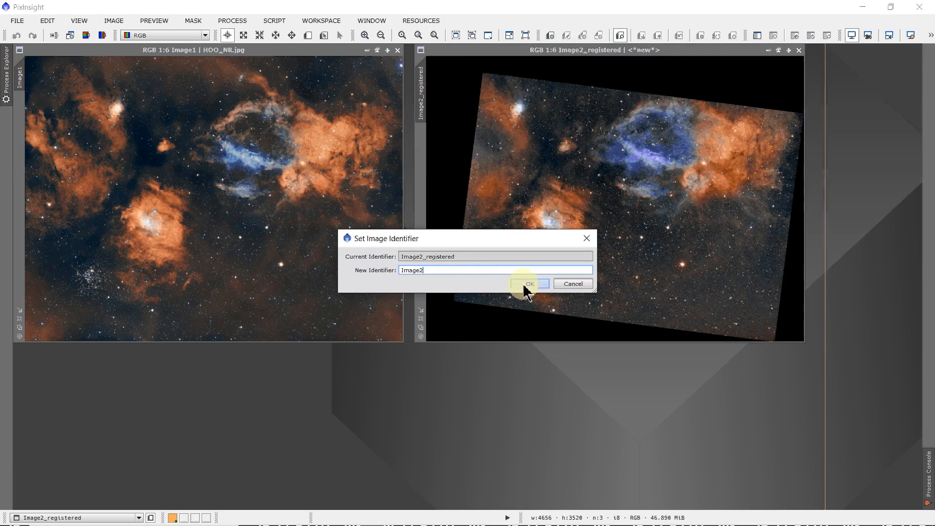
left_click(528, 283)
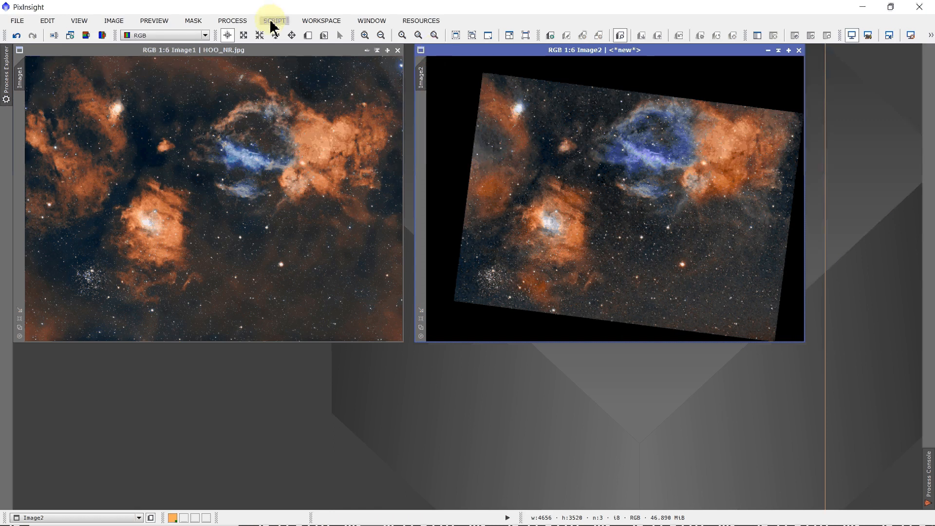
Step: Start the GAME galaxy mask editor from Script > Utilities
left_click(274, 20)
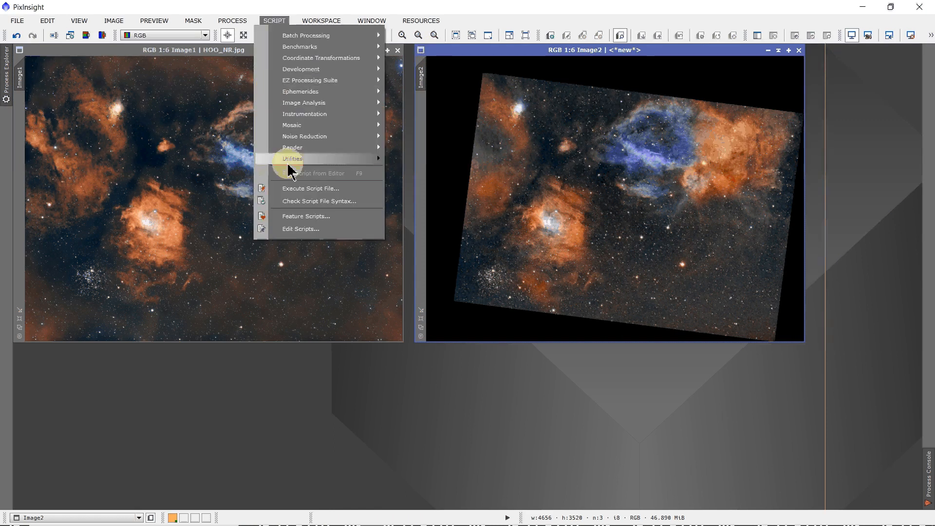
left_click(291, 158)
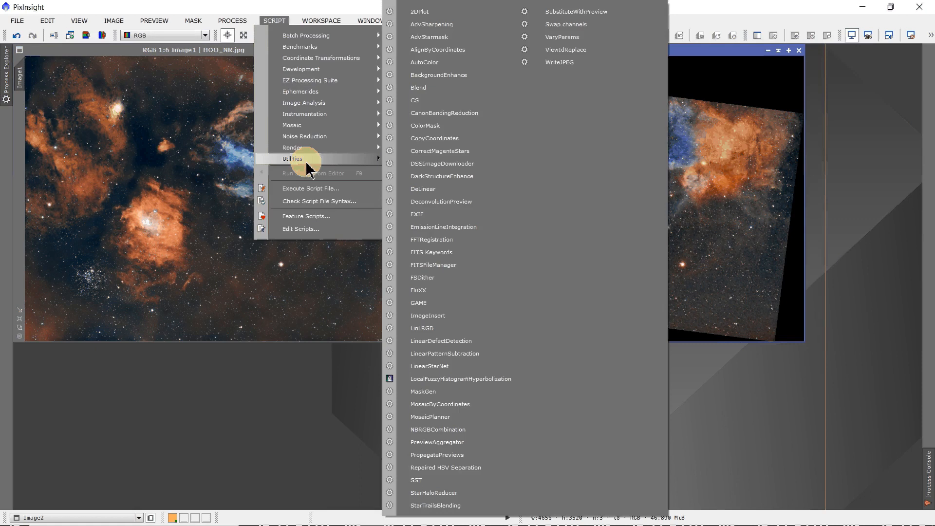
mouse_move(418, 302)
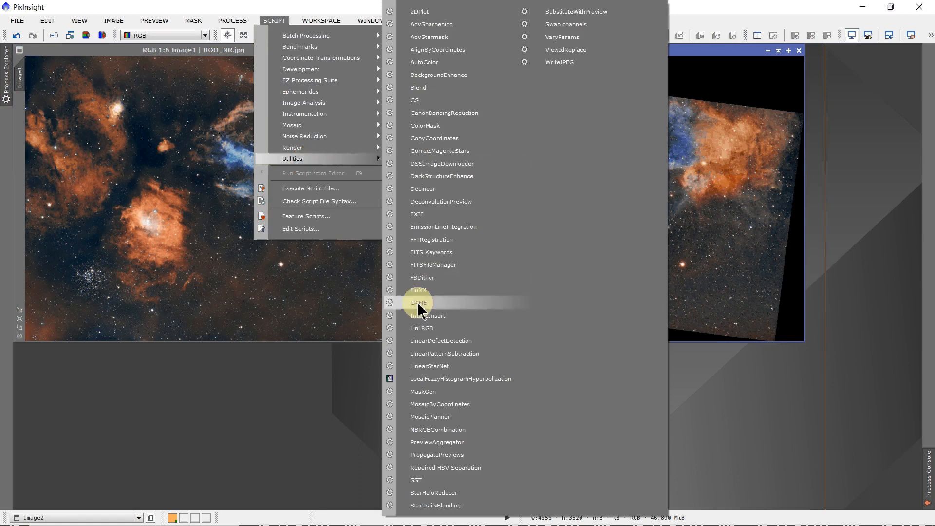
left_click(419, 303)
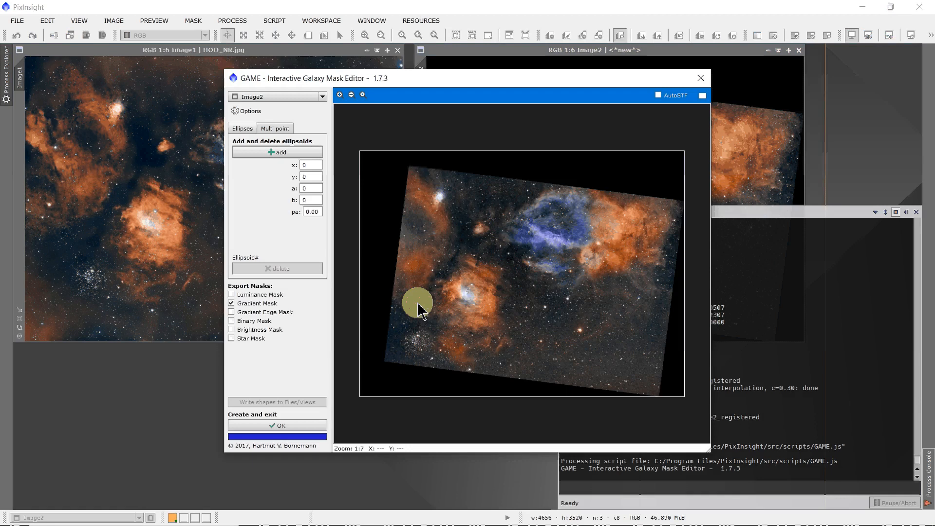
mouse_move(396, 82)
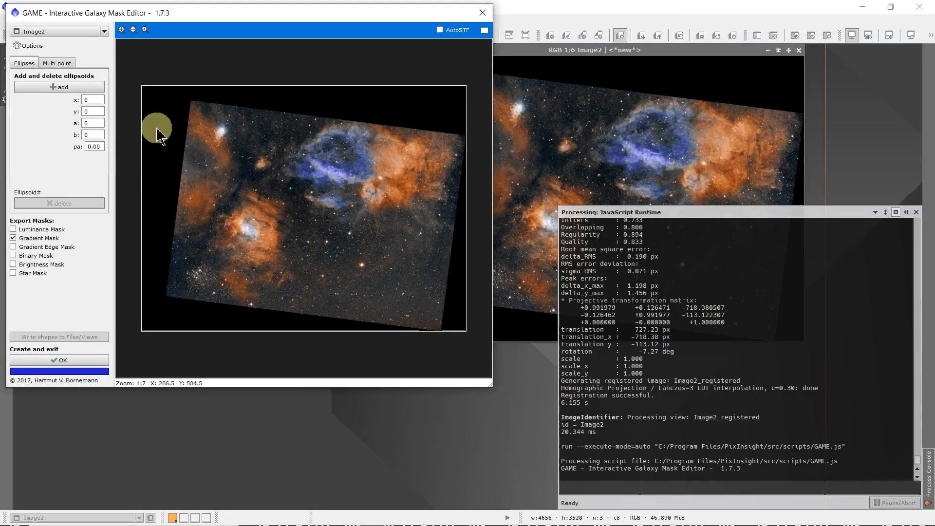
mouse_move(290, 285)
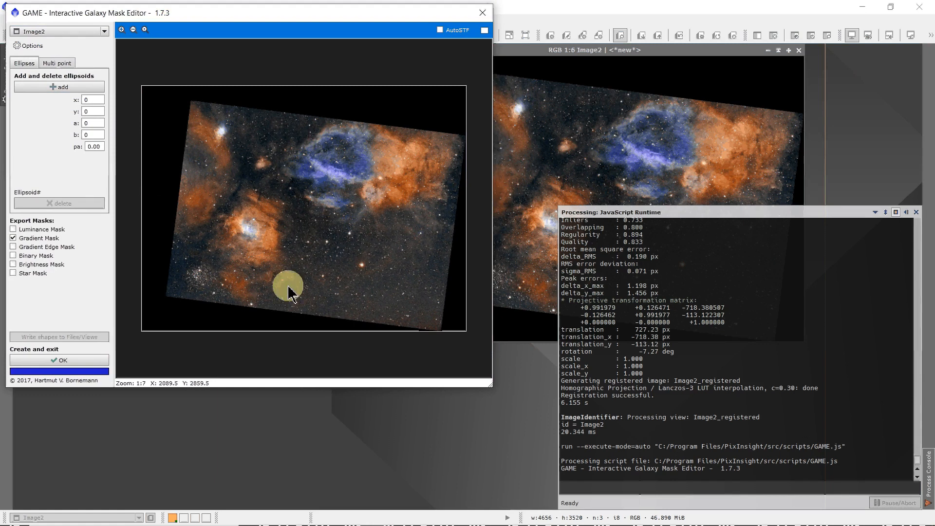
mouse_move(492, 391)
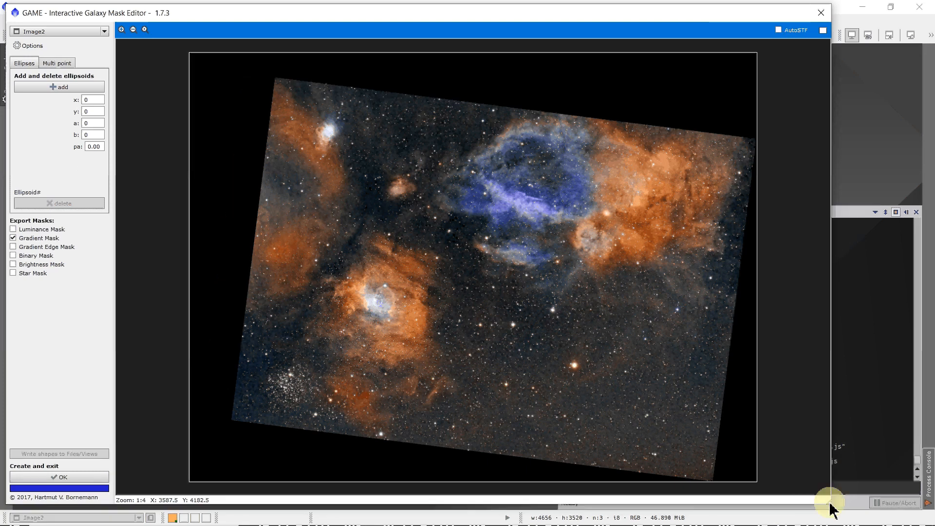
mouse_move(421, 248)
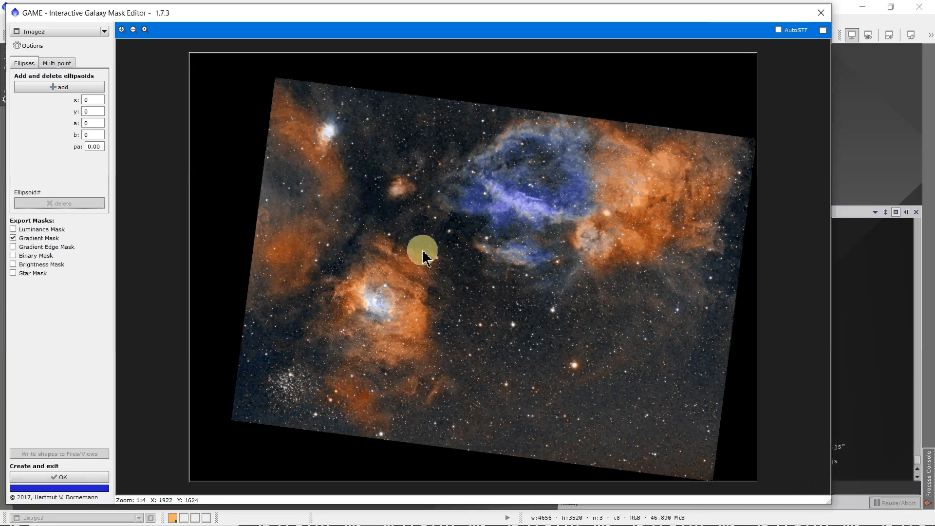
mouse_move(155, 60)
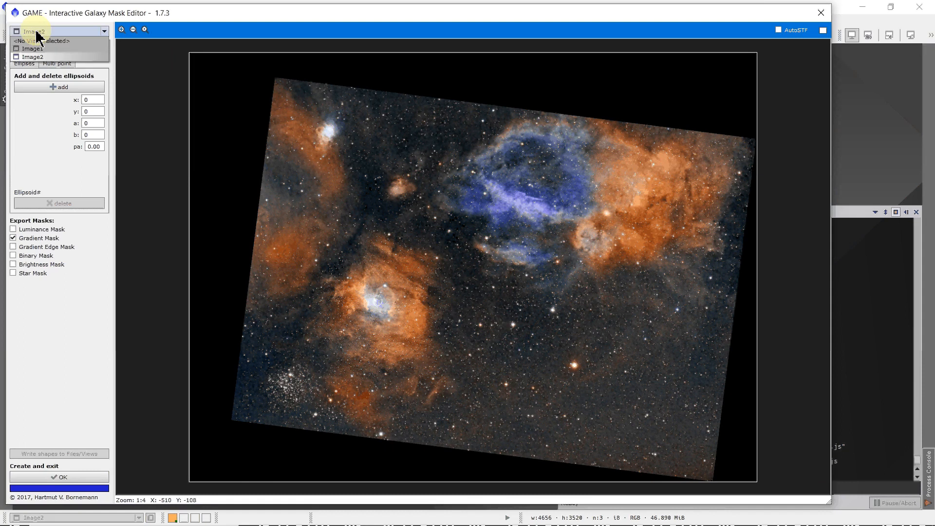
Step: Choose Image2 as the target view of the enlarged GAME editor
left_click(33, 57)
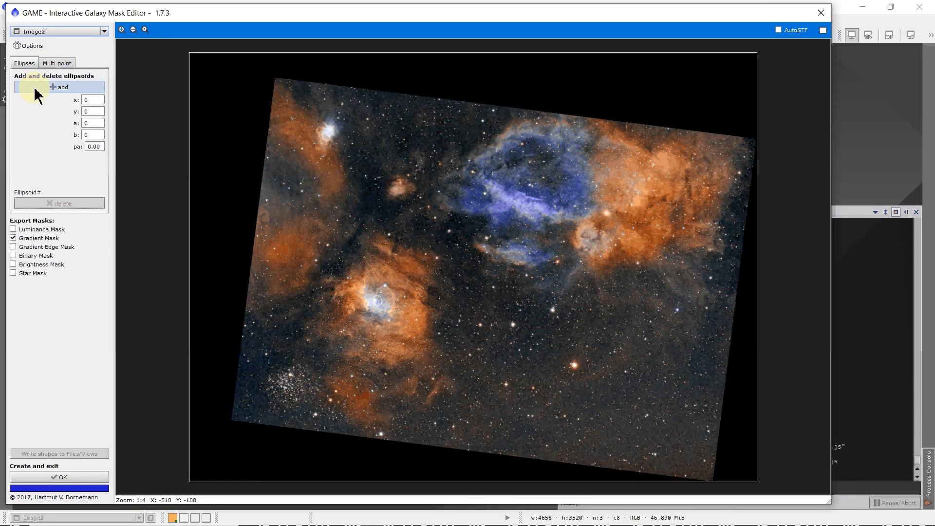
mouse_move(25, 176)
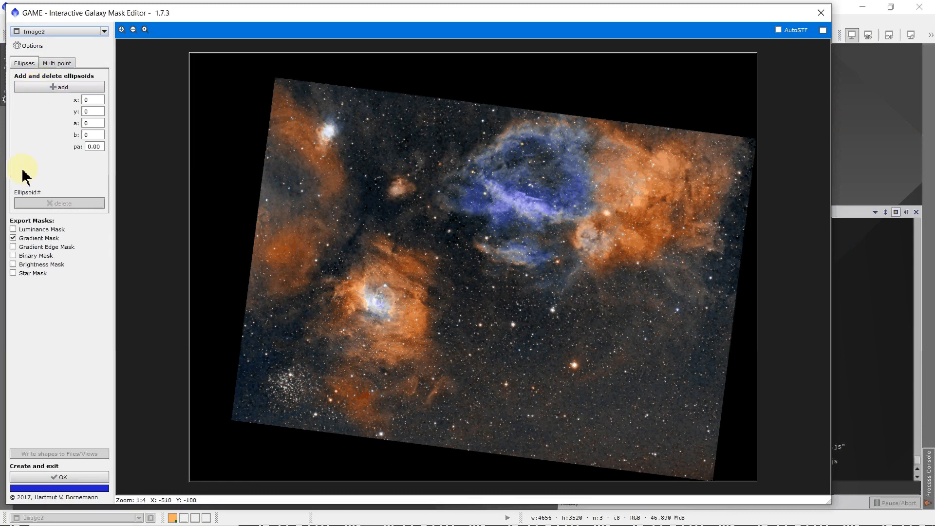
left_click(13, 238)
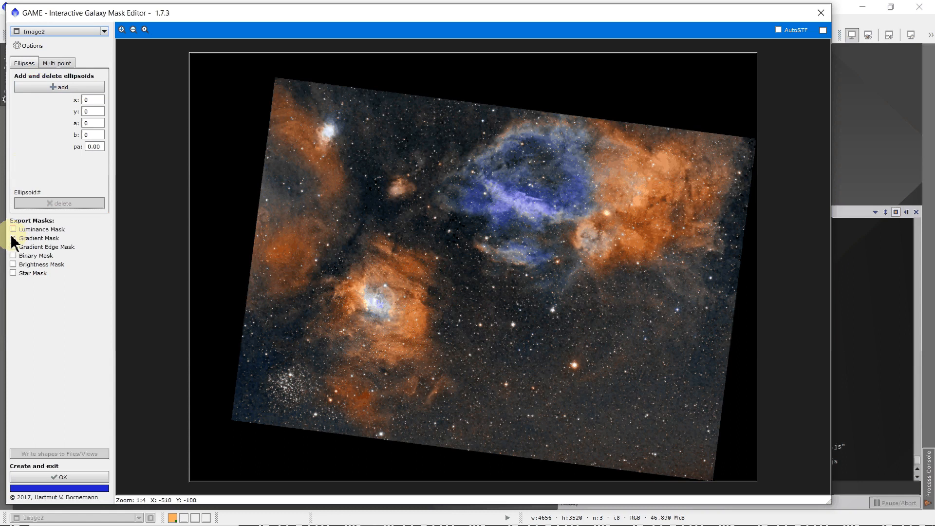
mouse_move(15, 262)
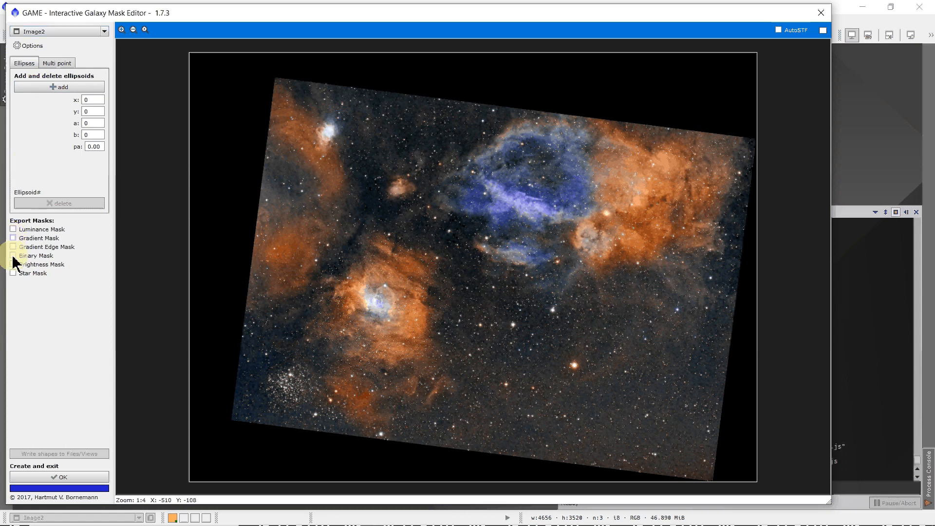
Step: Switch GAME's export from a gradient mask to a Binary Mask
left_click(13, 255)
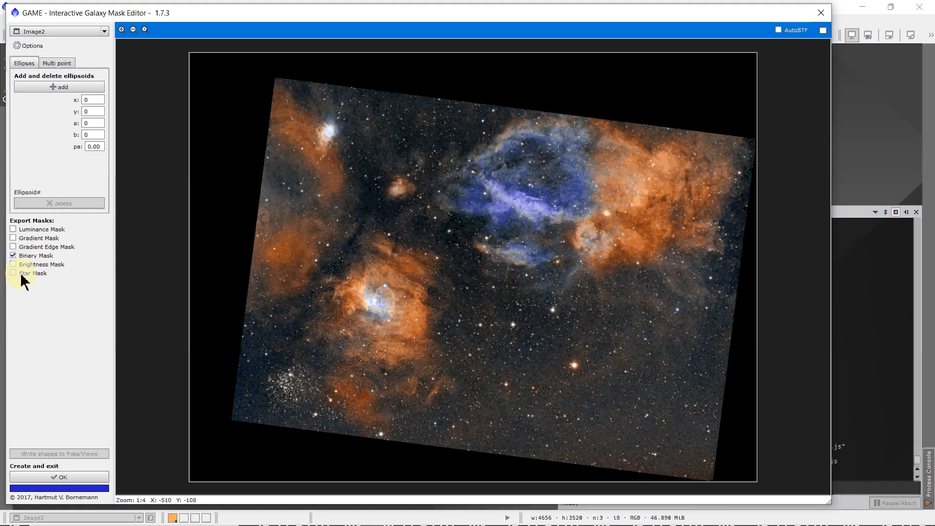
mouse_move(309, 264)
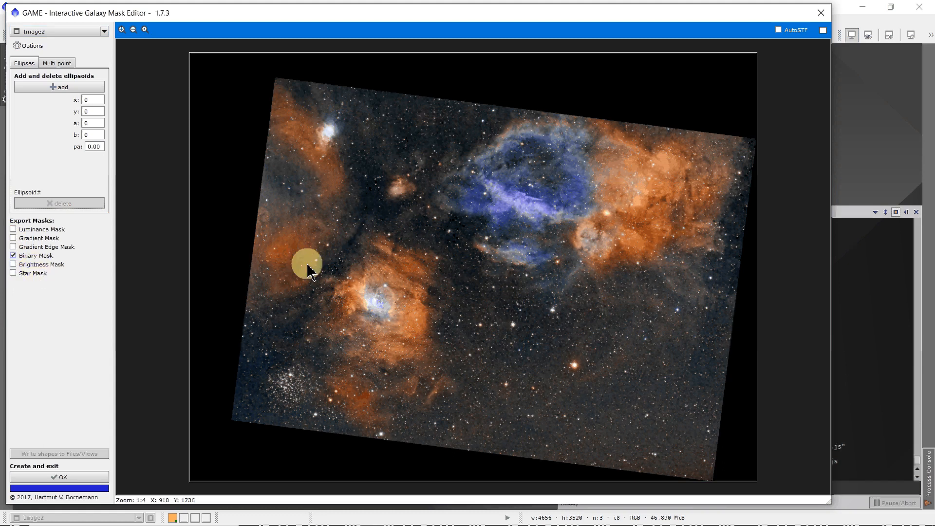
mouse_move(489, 243)
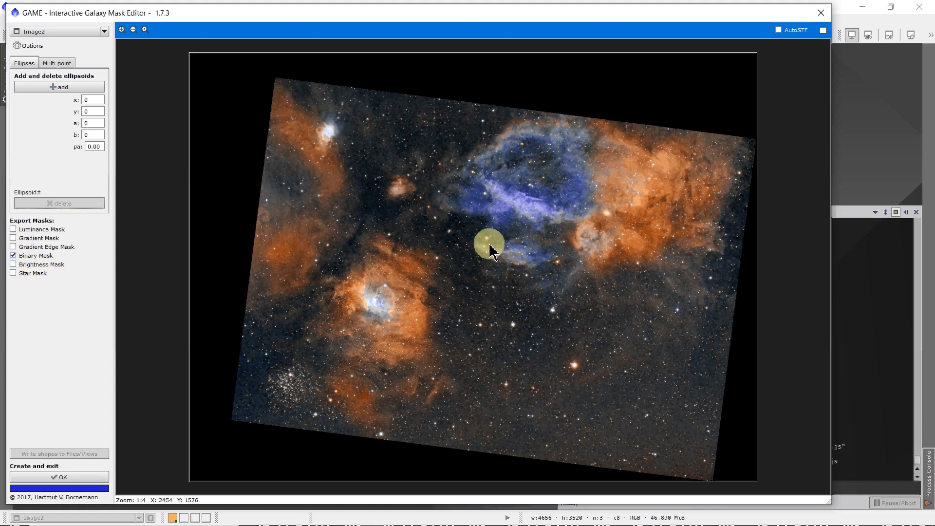
mouse_move(498, 238)
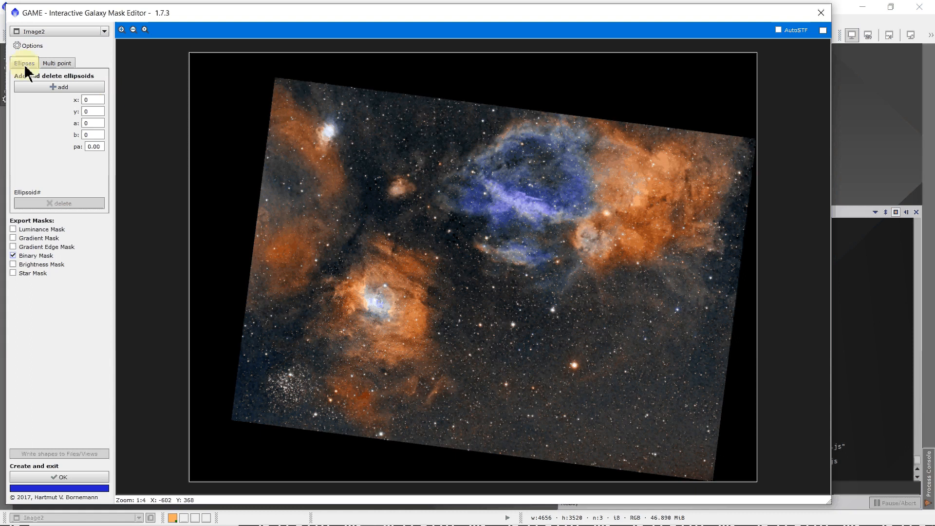
mouse_move(59, 87)
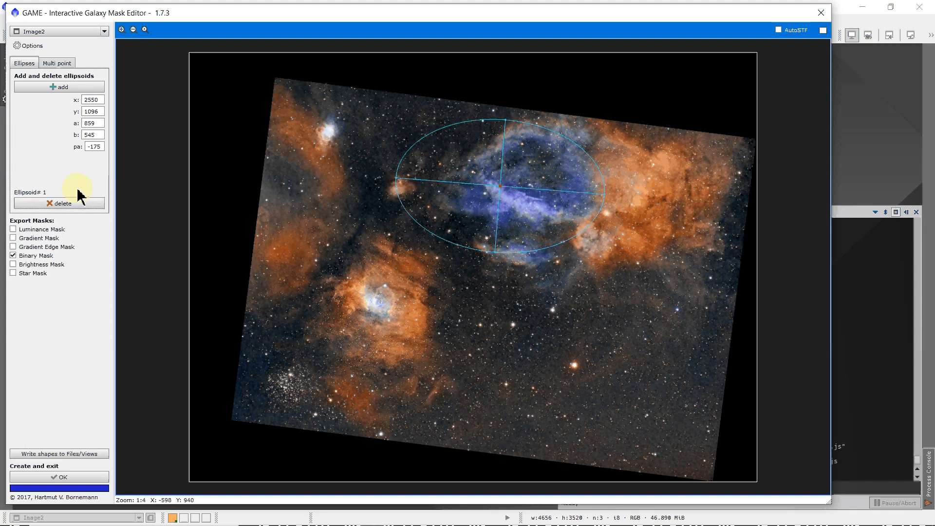
left_click(58, 202)
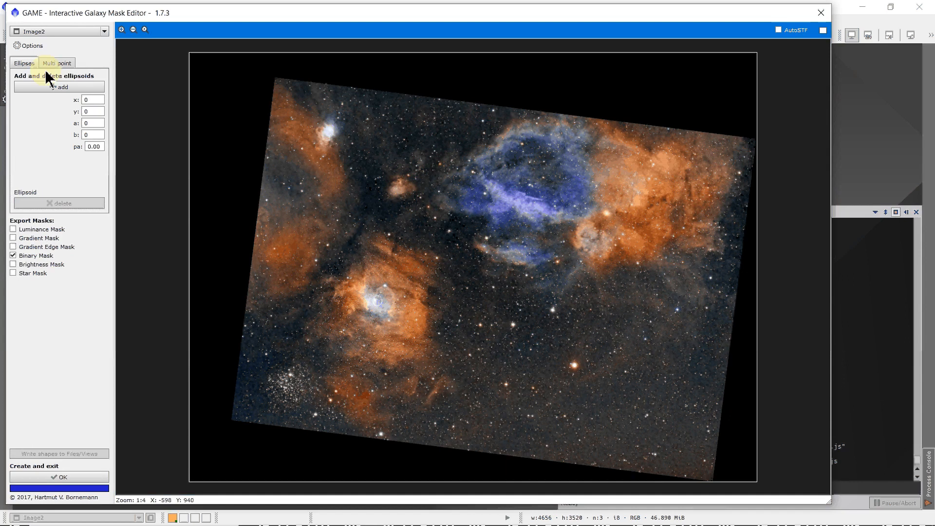
Step: Begin a new multi-point curve to outline the blue Lobster Claw region
left_click(56, 63)
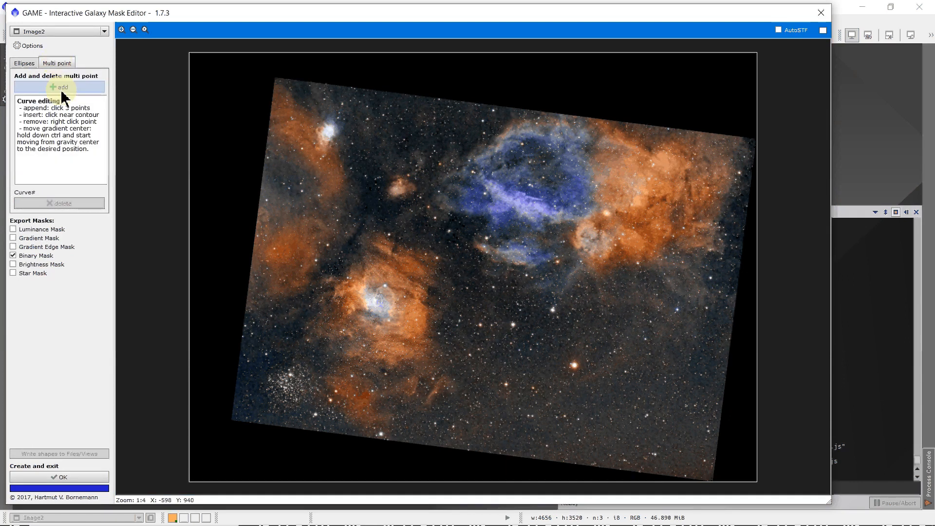
left_click(60, 86)
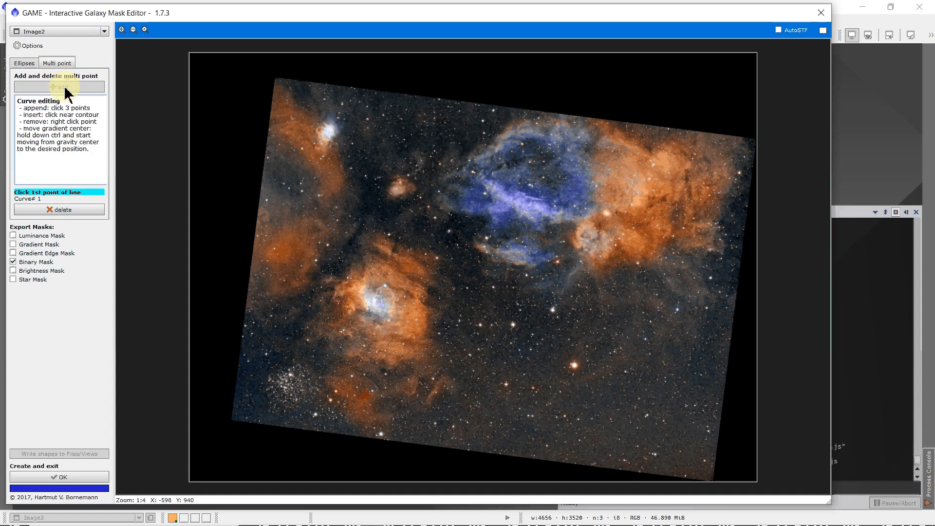
mouse_move(404, 226)
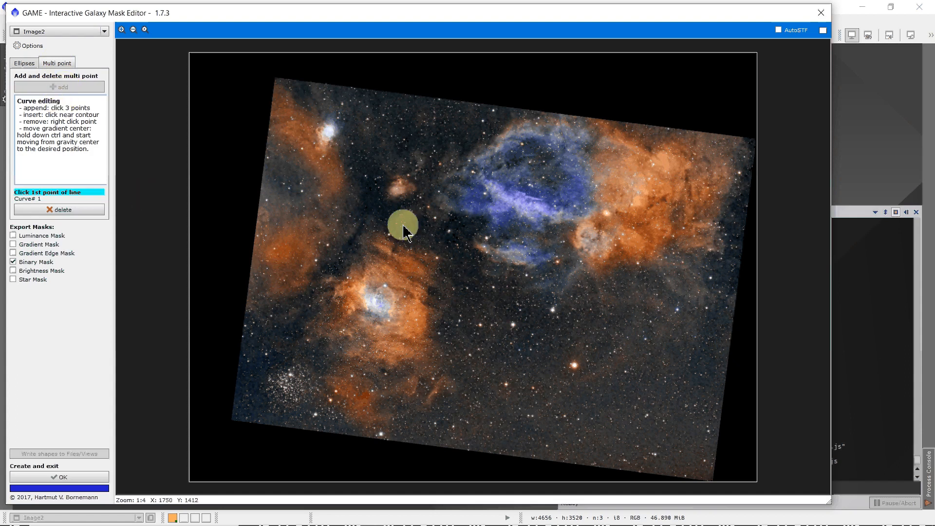
mouse_move(435, 192)
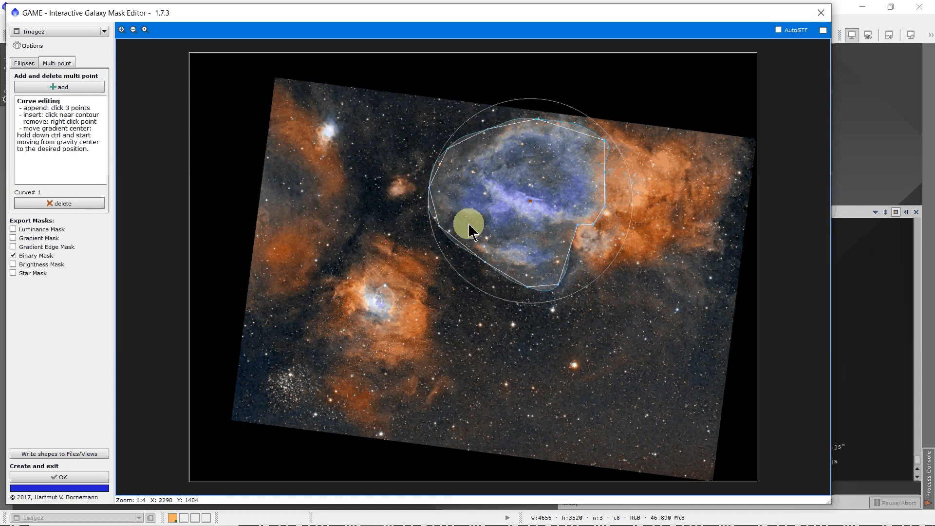
mouse_move(52, 281)
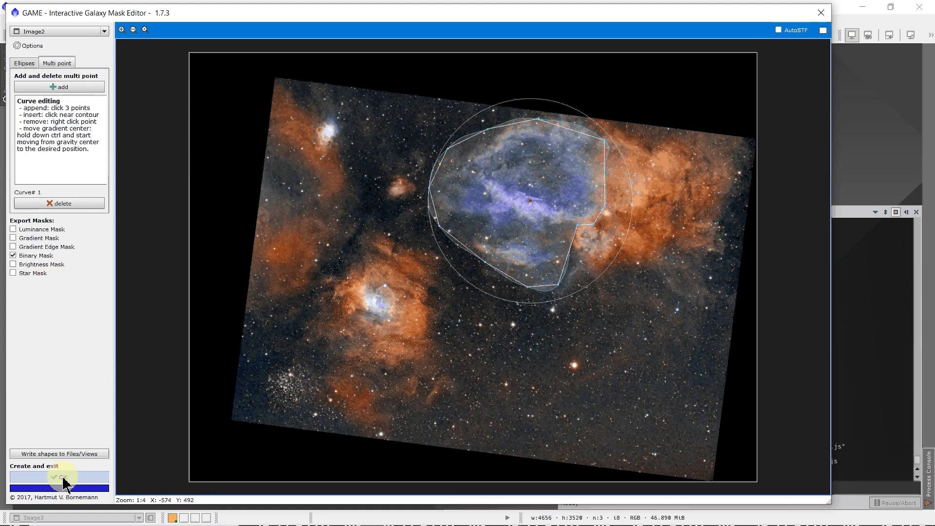
Step: Create the binary mask Image2_bin from the outline and bring up Process Explorer
left_click(59, 476)
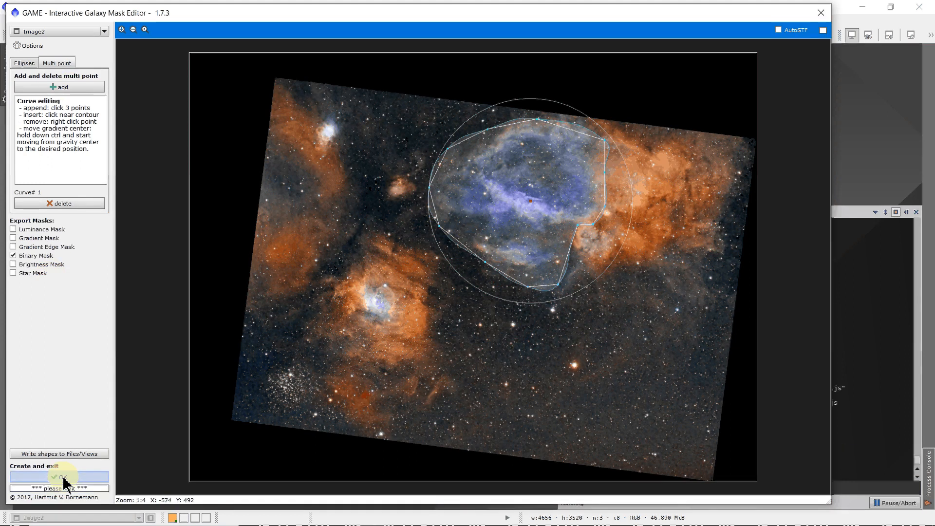
left_click(60, 476)
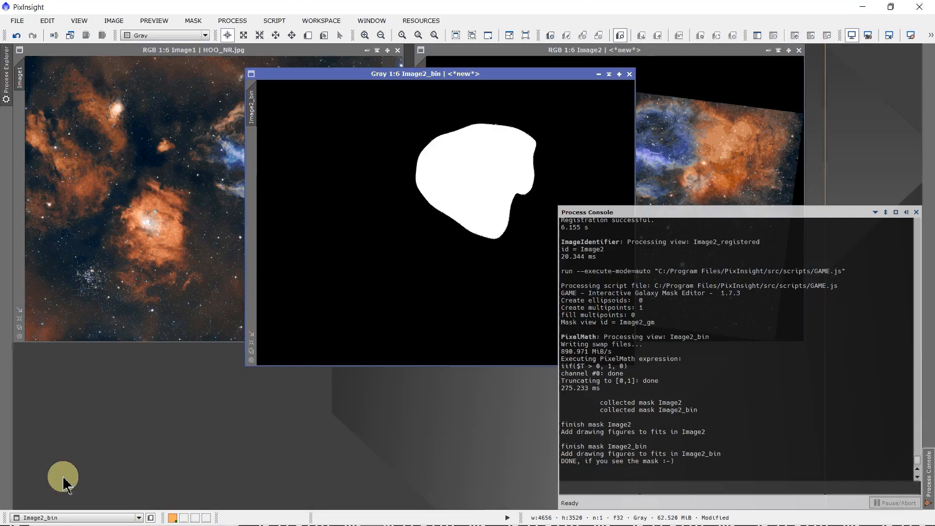
mouse_move(188, 274)
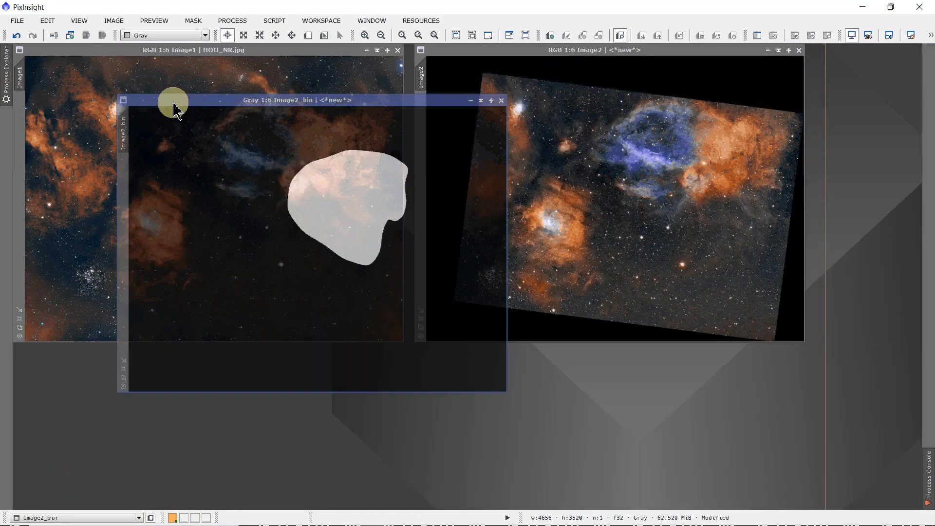
left_click(6, 65)
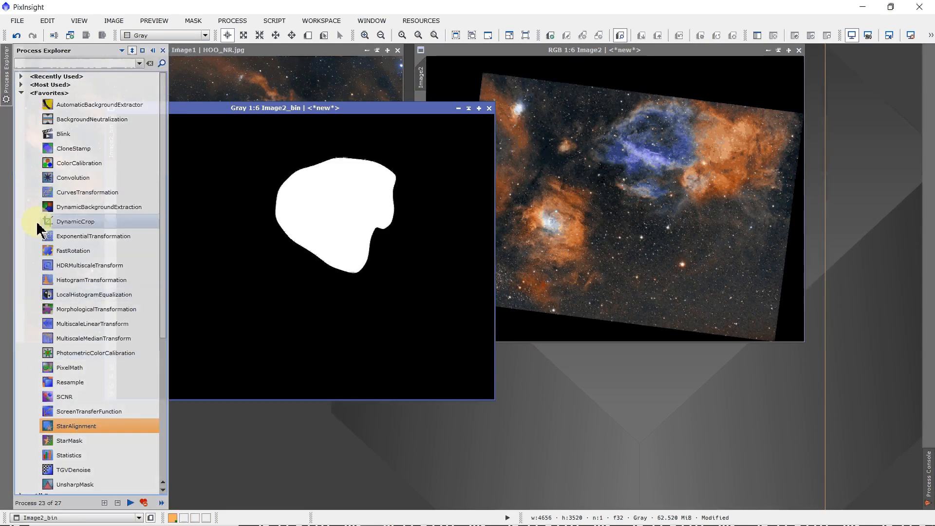
Step: Apply Convolution with StdDev 28 to Image2_bin to soften the mask edges
double_click(73, 177)
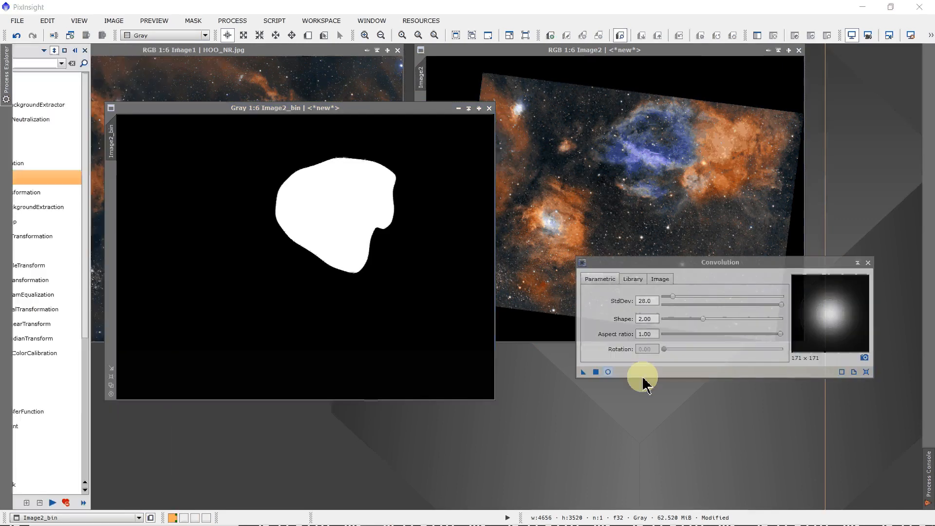
left_click(595, 371)
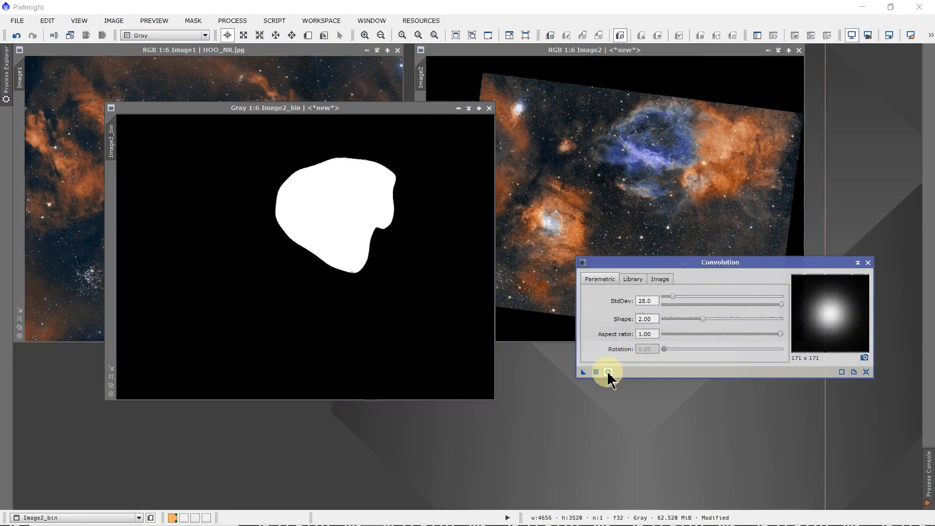
left_click(608, 371)
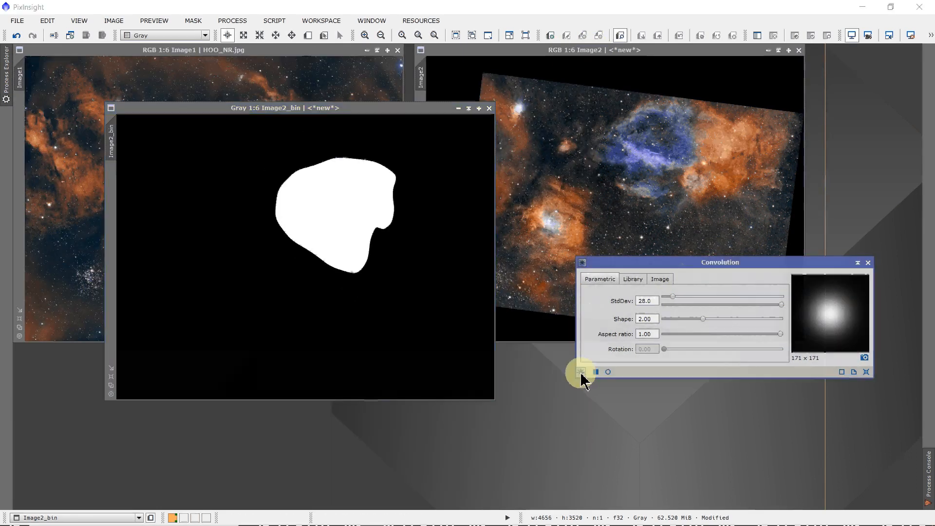
left_click(582, 372)
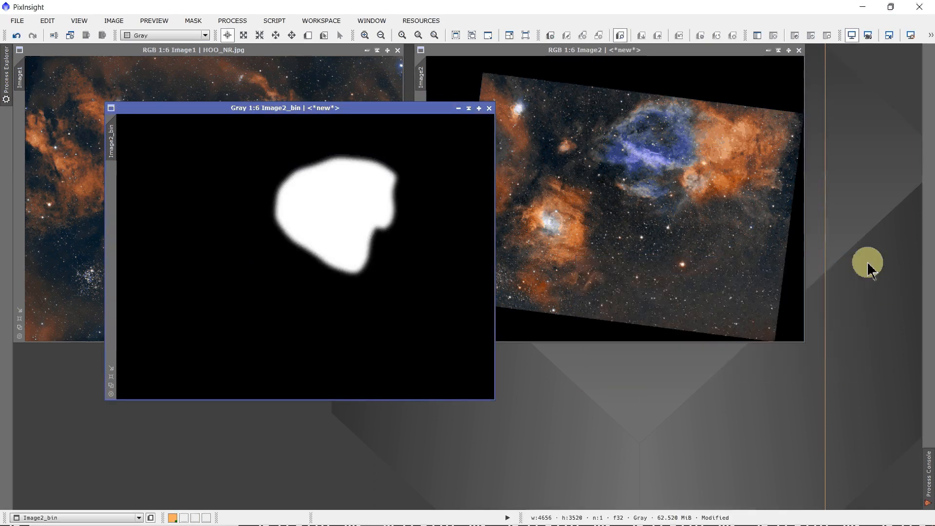
mouse_move(100, 144)
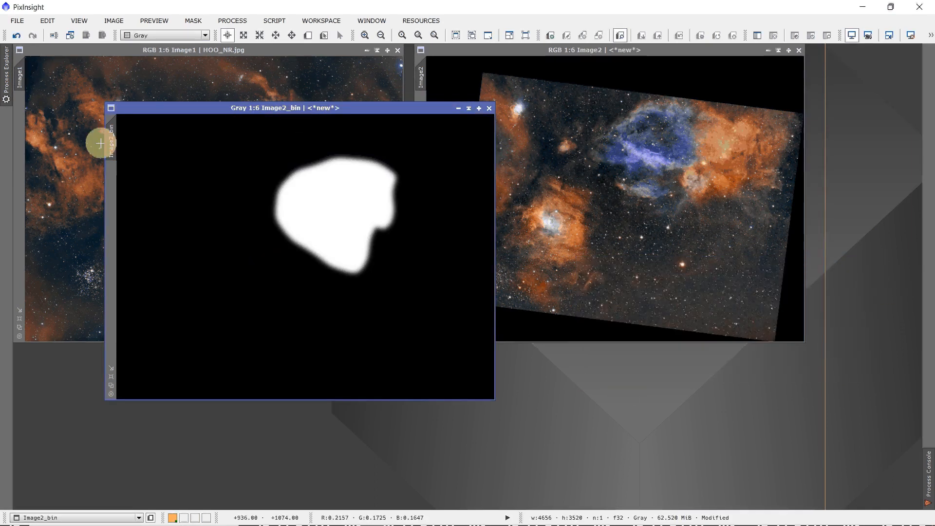
mouse_move(111, 148)
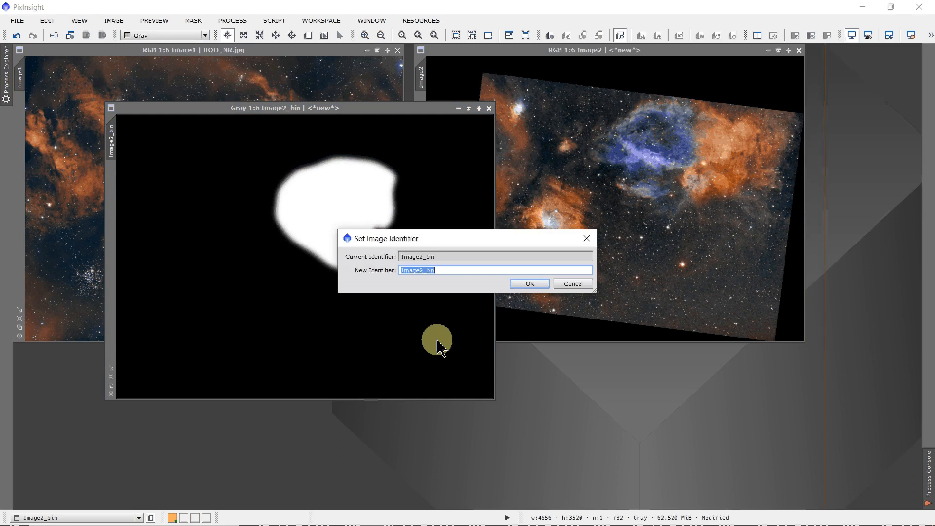
Step: Rename the blurred mask to m and minimise its window
left_click(528, 283)
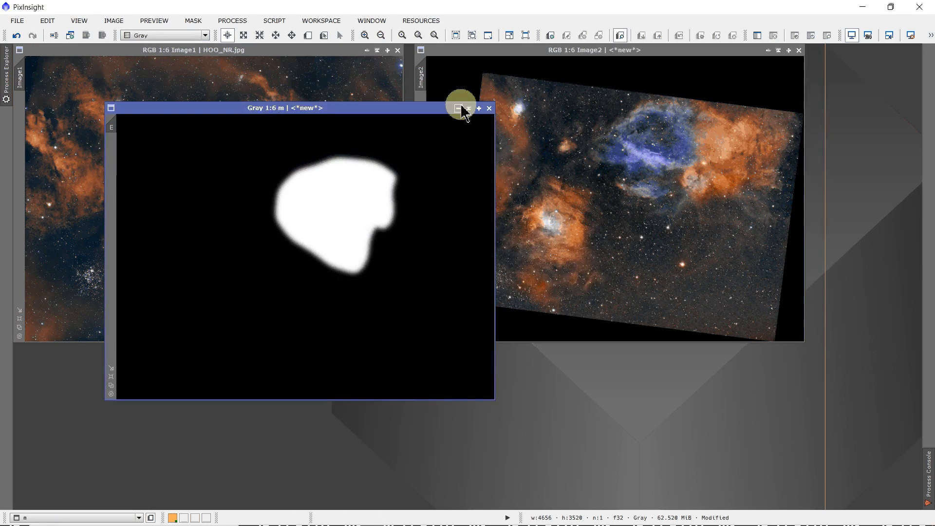
left_click(458, 108)
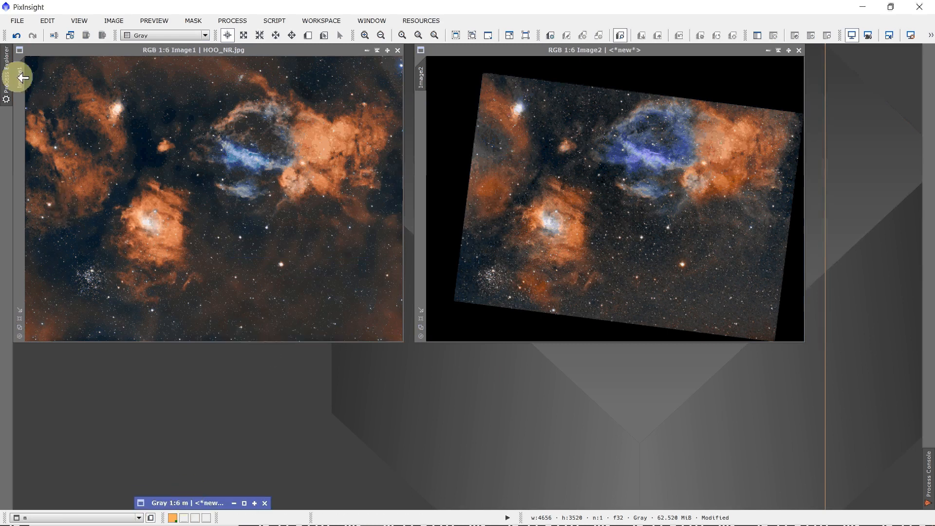
Step: Run PixelMath m*Image2 + (1-m)*Image1 to create the new image Combined
left_click(6, 78)
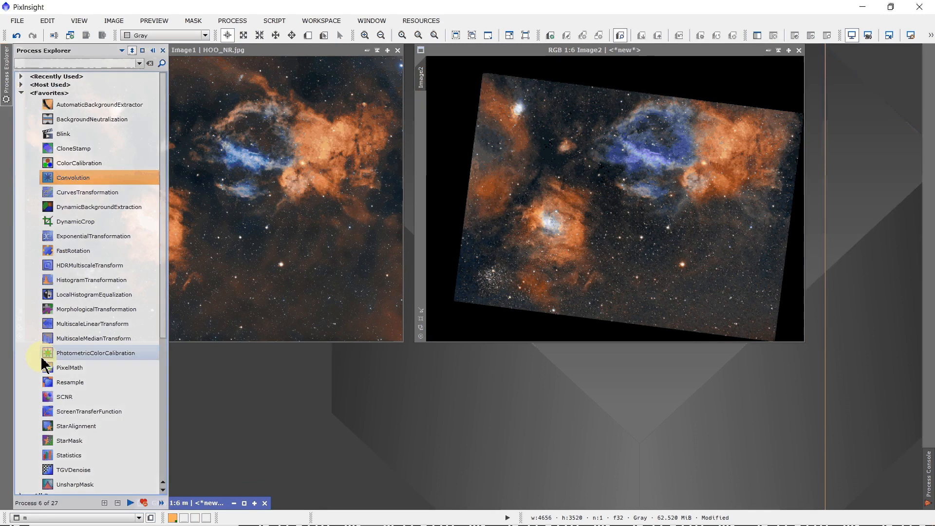
double_click(69, 367)
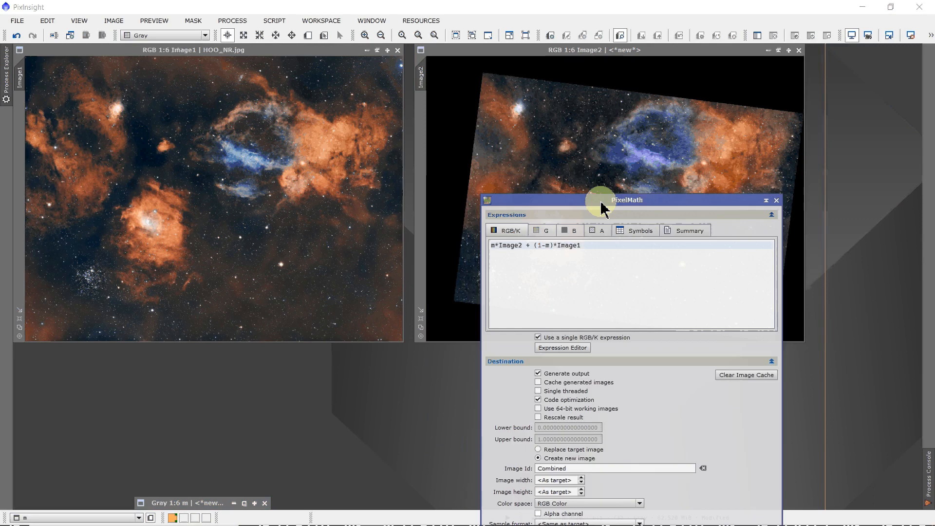
mouse_move(586, 161)
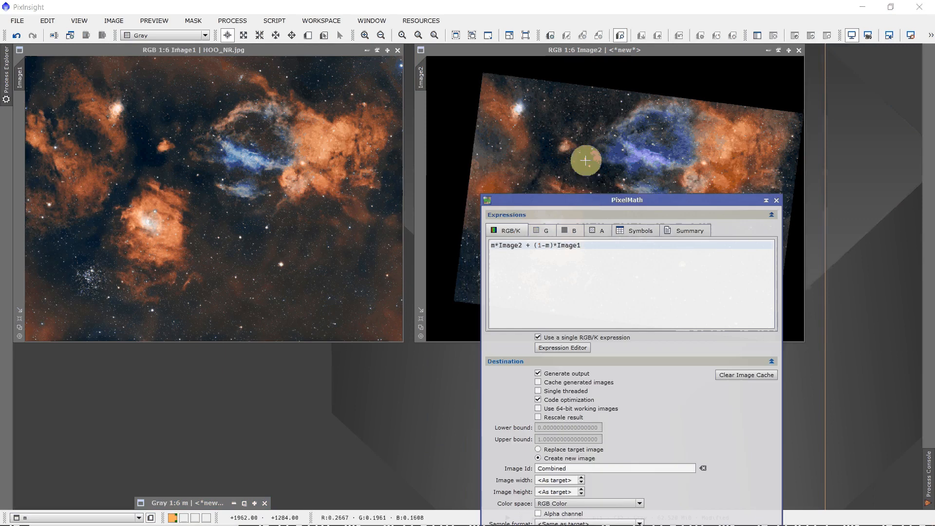
mouse_move(569, 161)
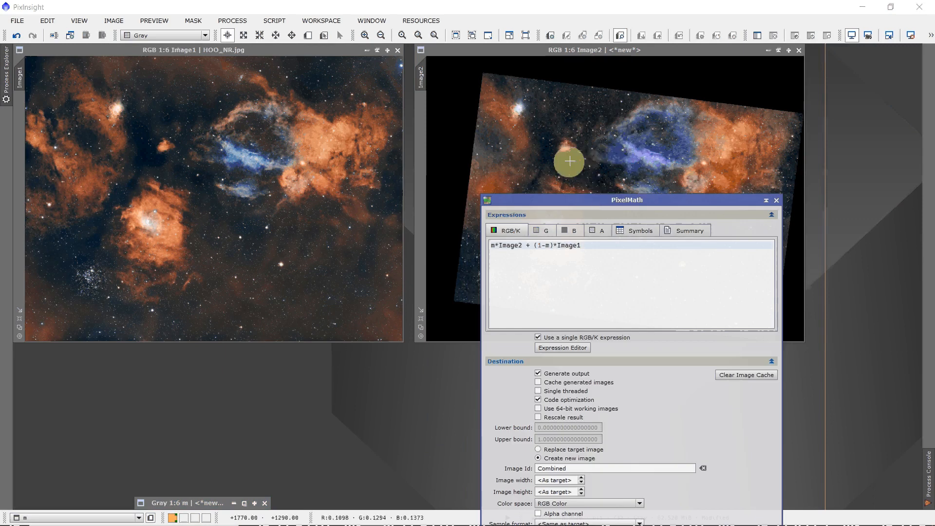
left_click(499, 246)
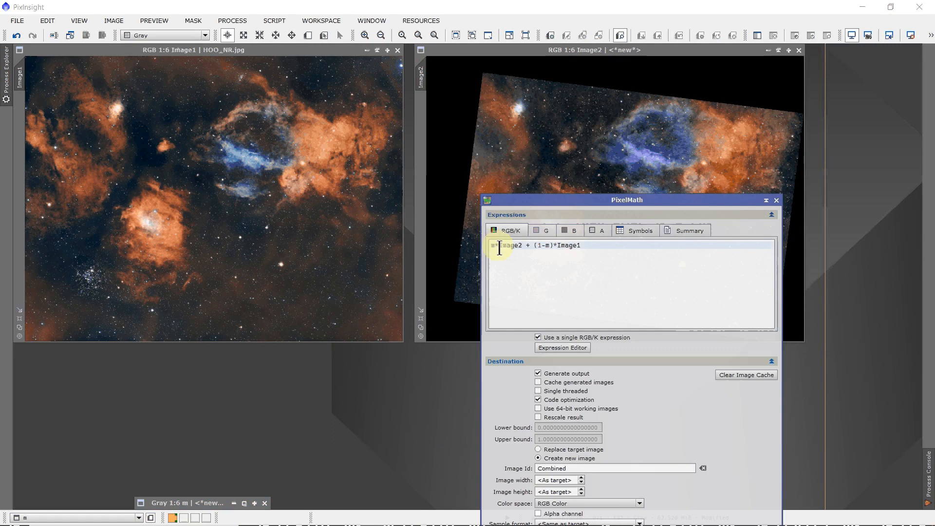
mouse_move(660, 111)
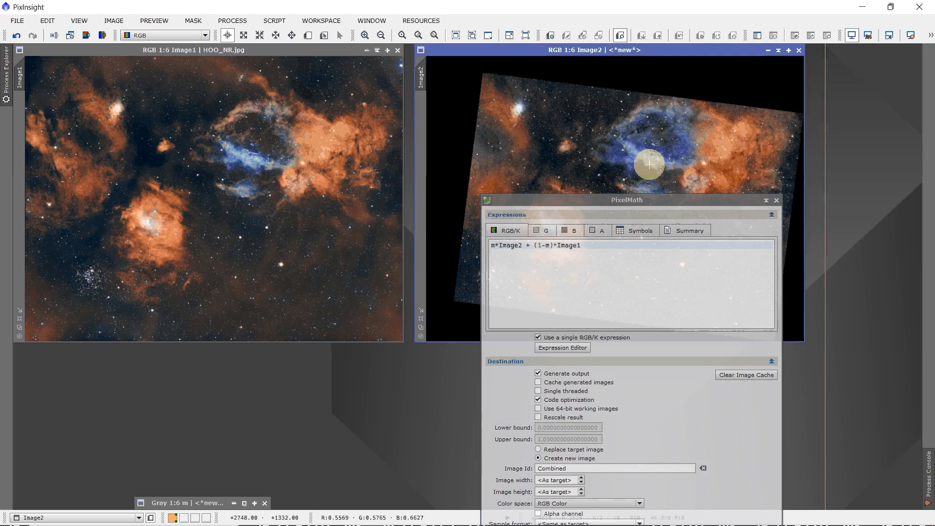
mouse_move(743, 208)
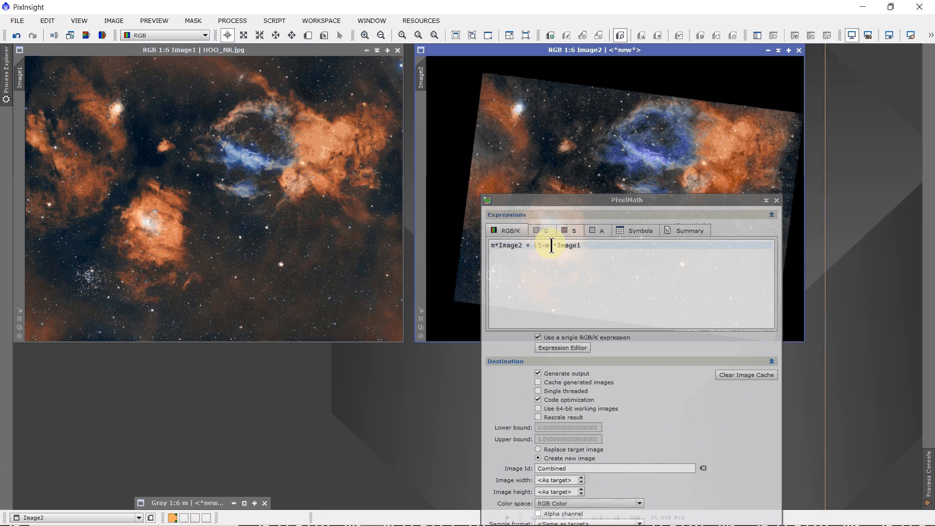
mouse_move(662, 136)
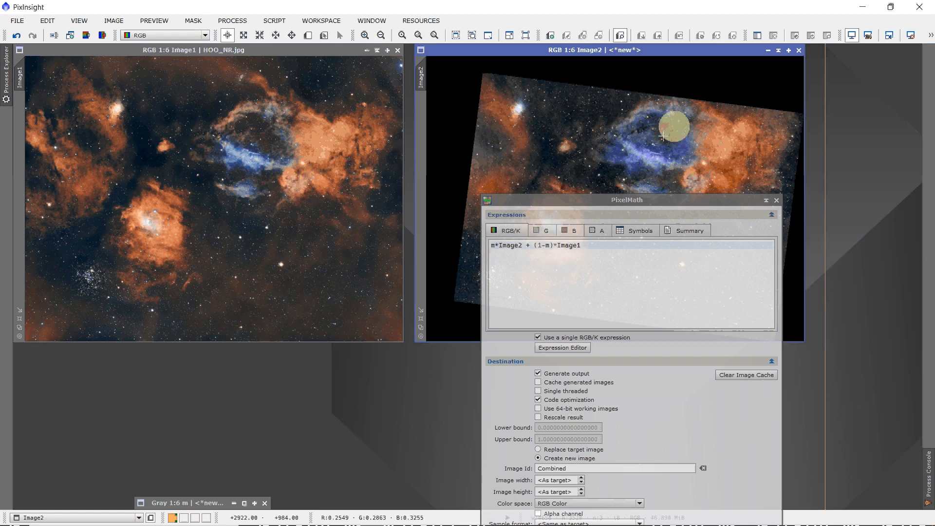
mouse_move(362, 177)
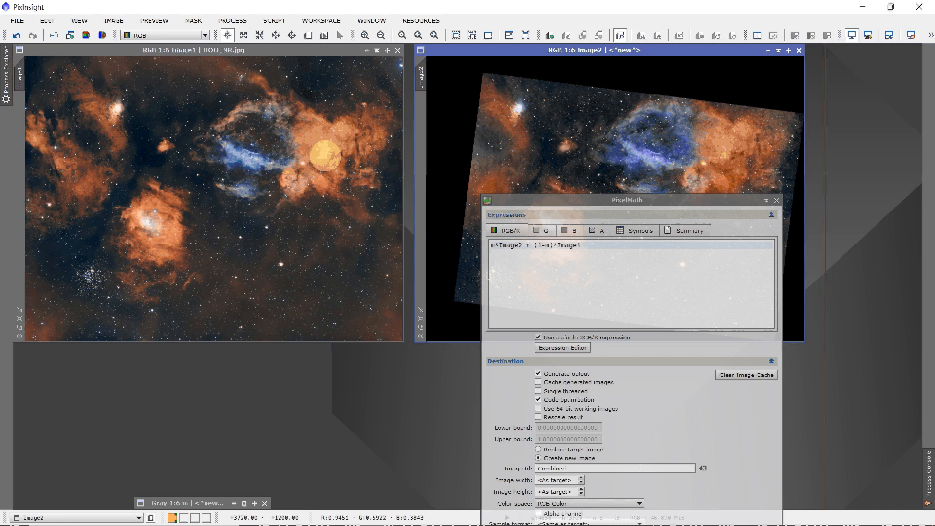
mouse_move(506, 199)
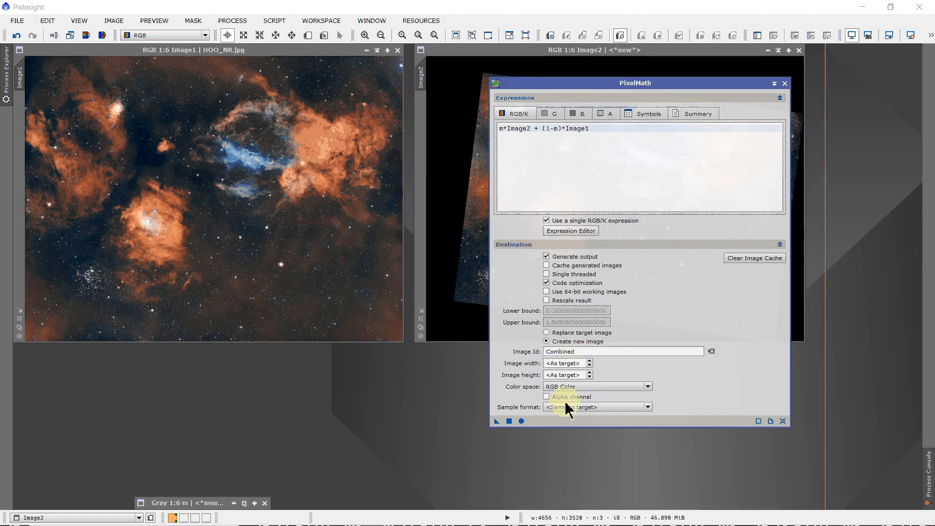
mouse_move(573, 387)
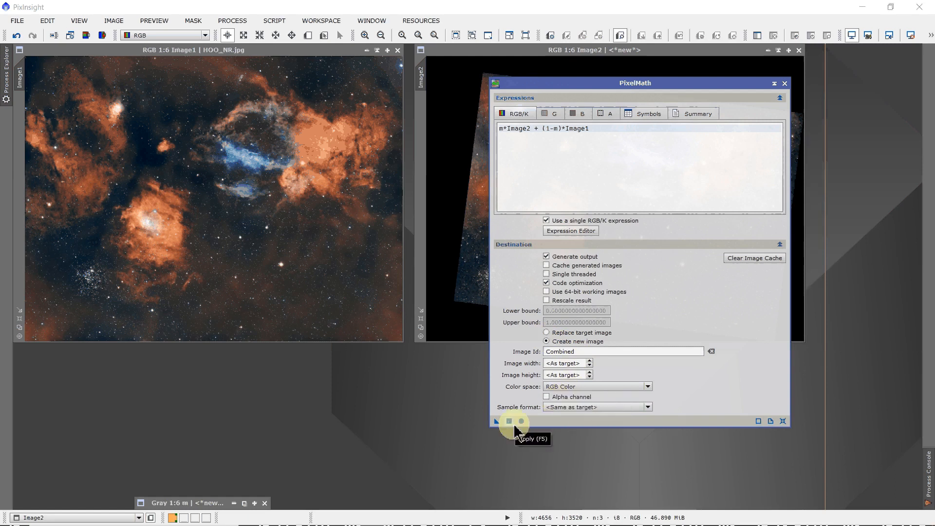
mouse_move(512, 426)
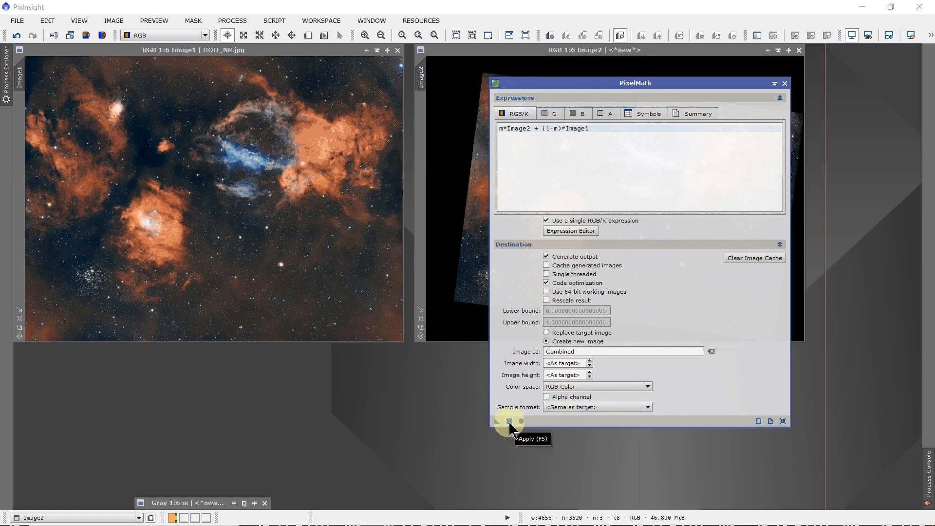
left_click(508, 421)
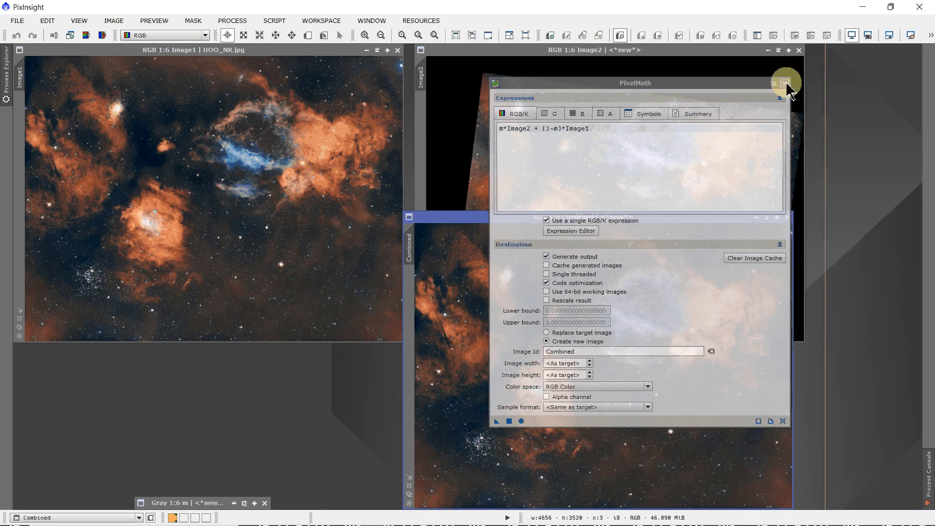
Step: Close PixelMath and flip between the original Image1 and Combined to compare the blended blue region
left_click(787, 83)
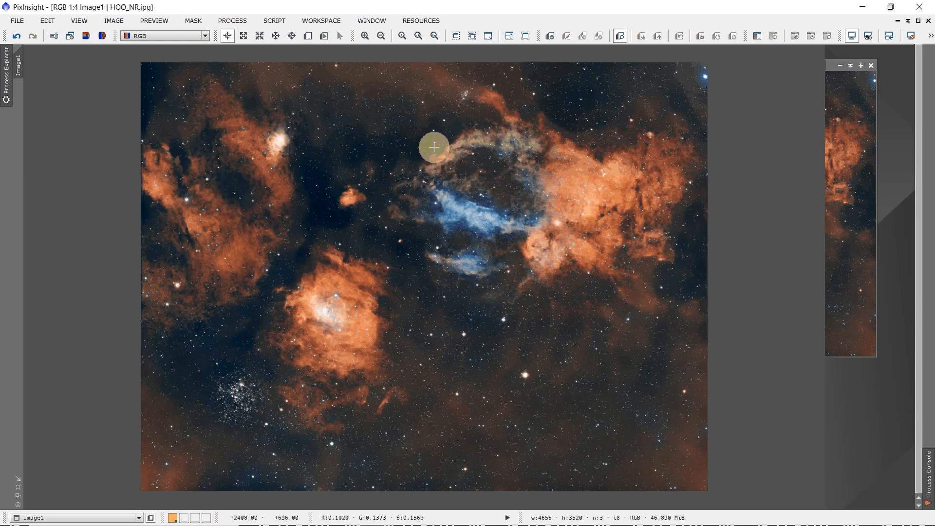
mouse_move(496, 145)
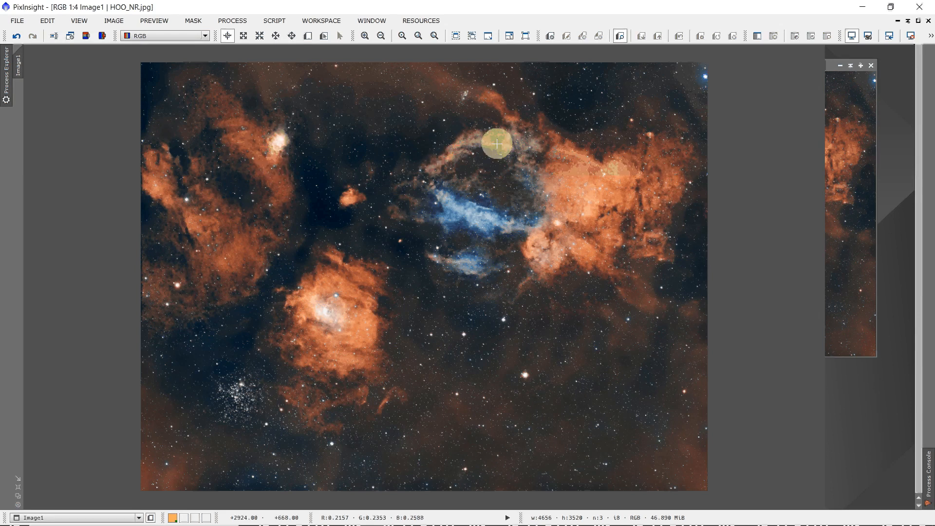
mouse_move(540, 129)
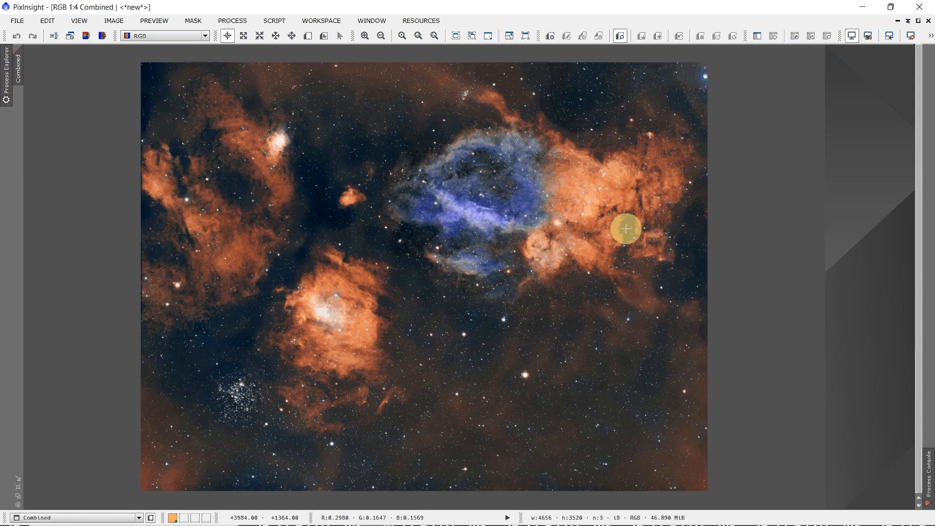
mouse_move(464, 317)
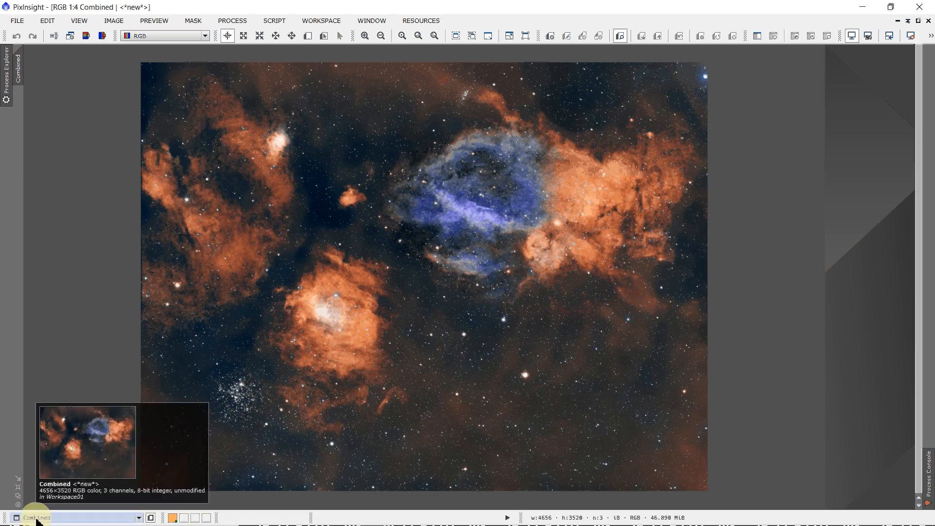
left_click(138, 518)
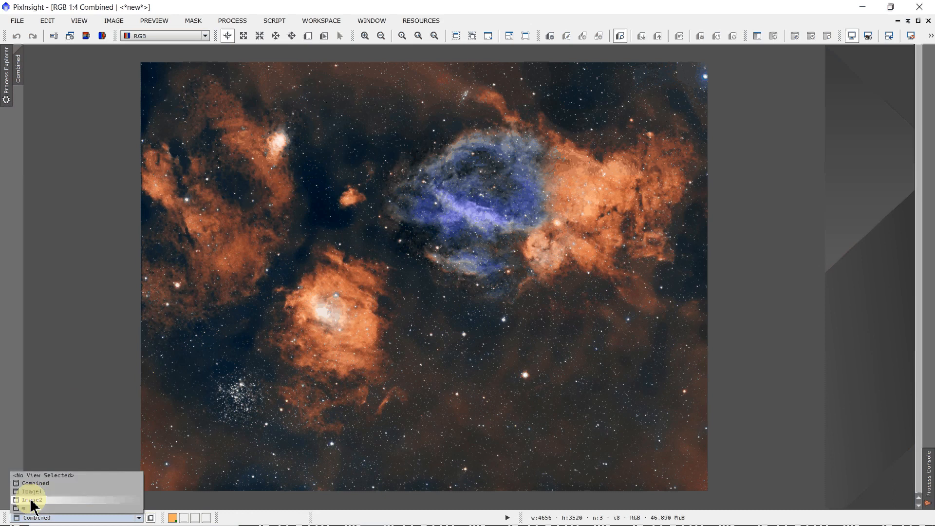
mouse_move(30, 491)
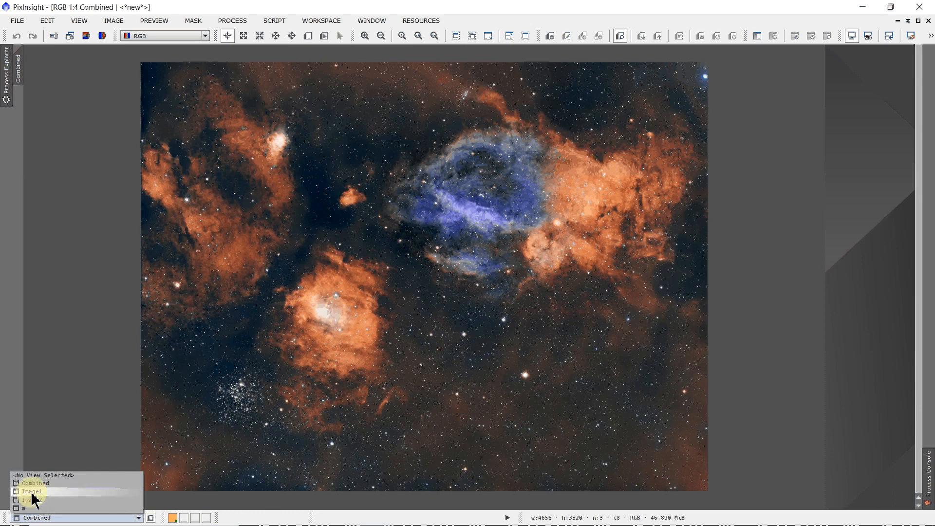
left_click(33, 492)
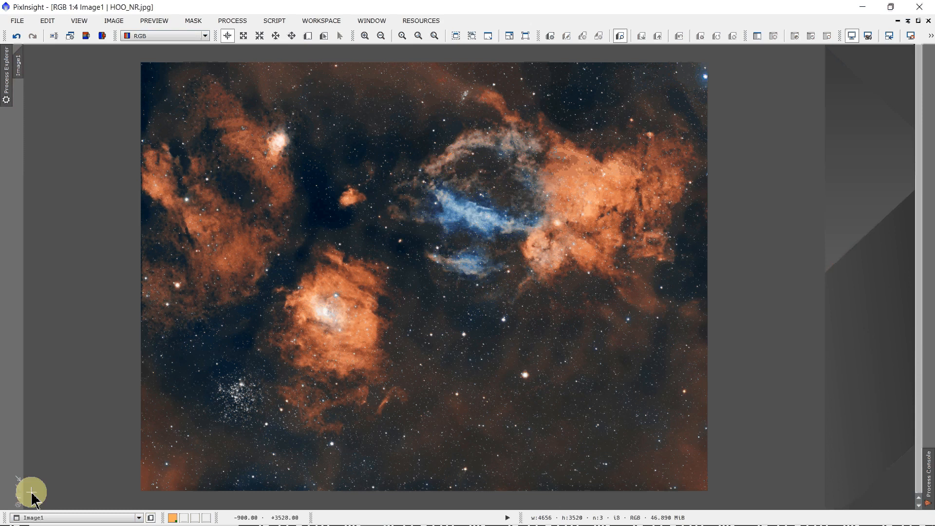
mouse_move(493, 144)
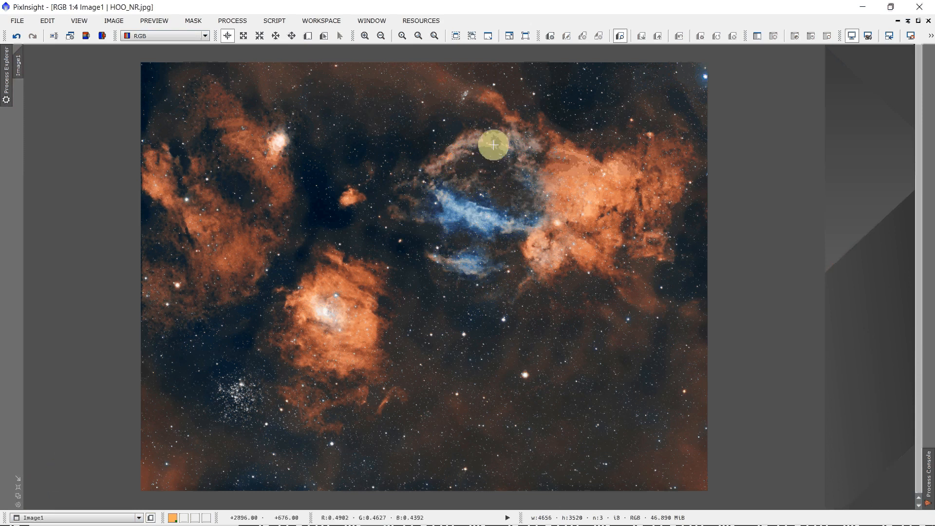
mouse_move(531, 164)
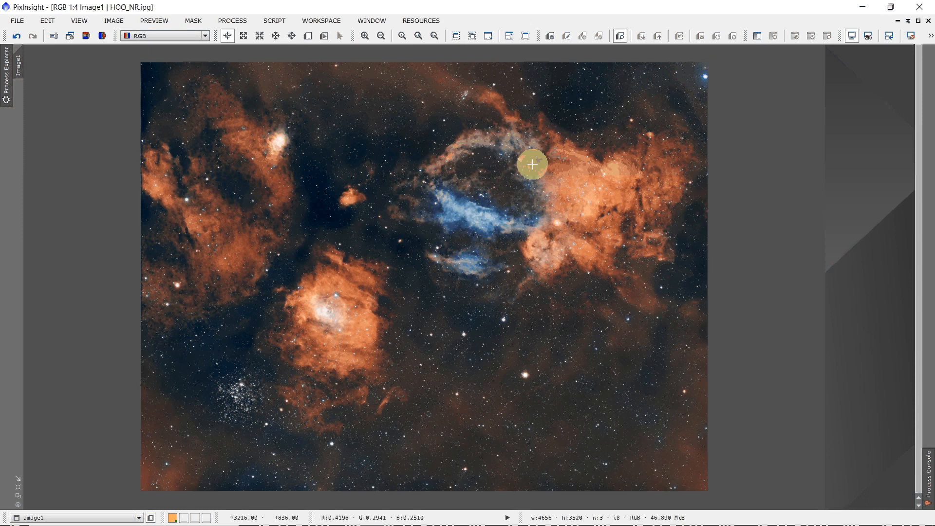
mouse_move(28, 463)
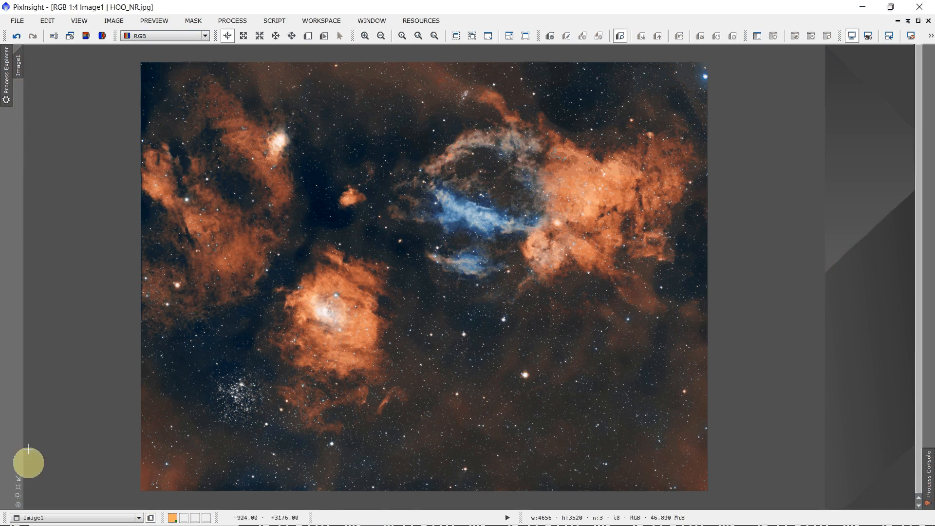
left_click(139, 518)
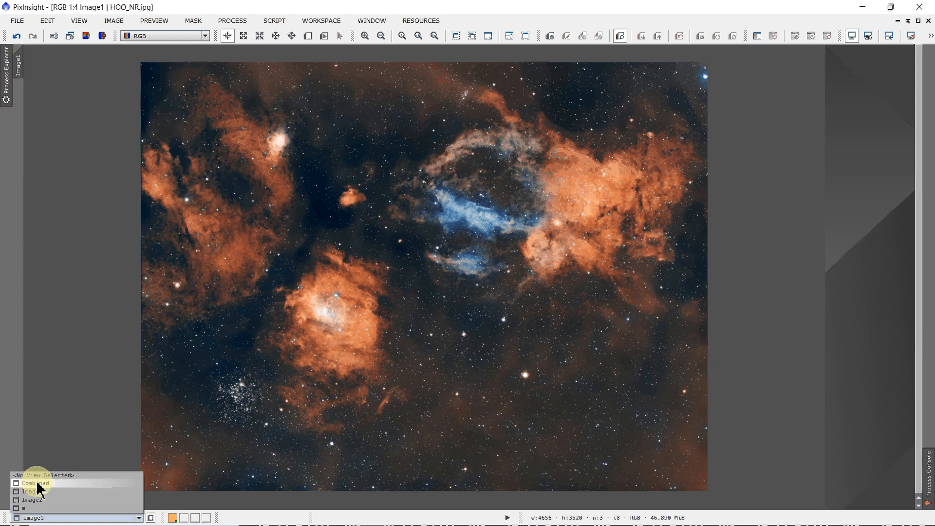
left_click(34, 484)
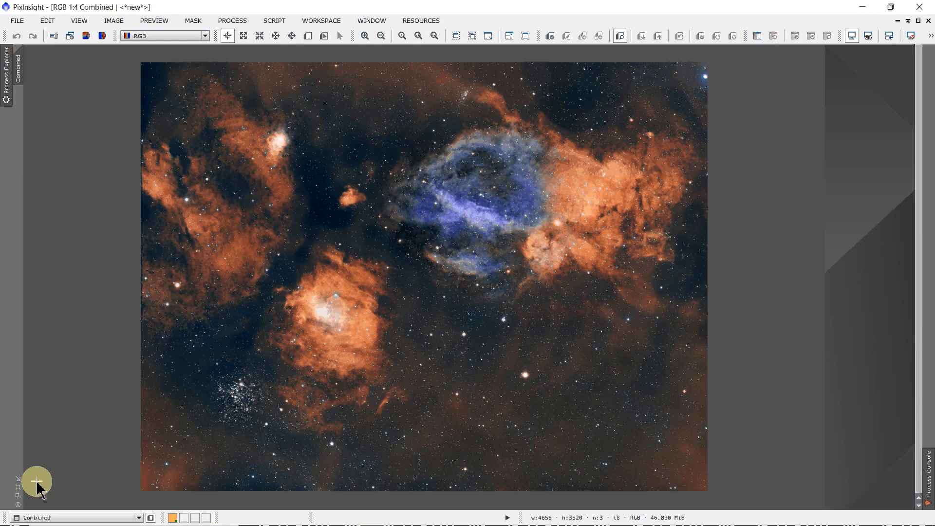
mouse_move(561, 212)
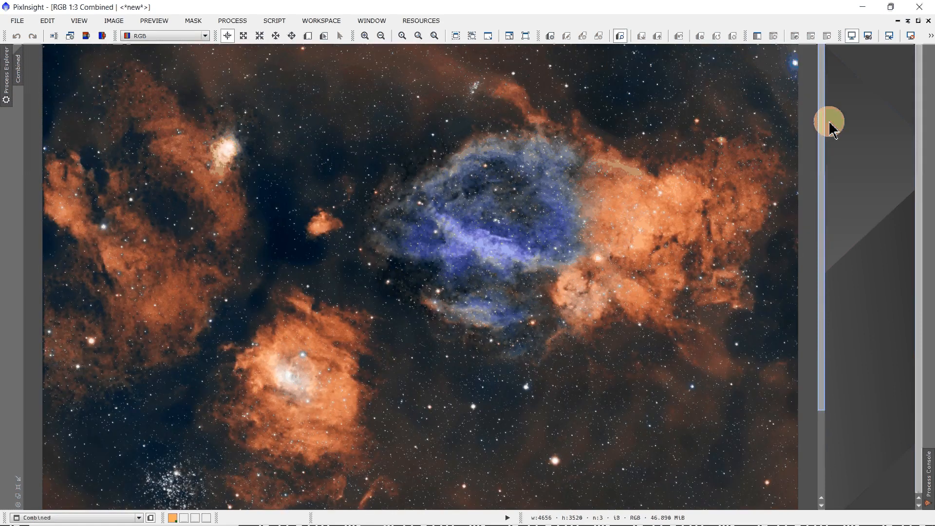
mouse_move(779, 143)
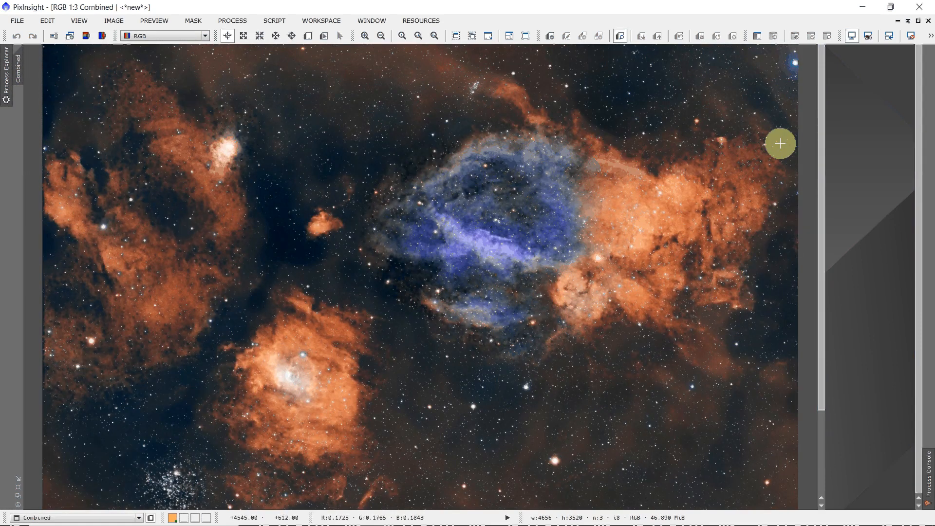
mouse_move(772, 147)
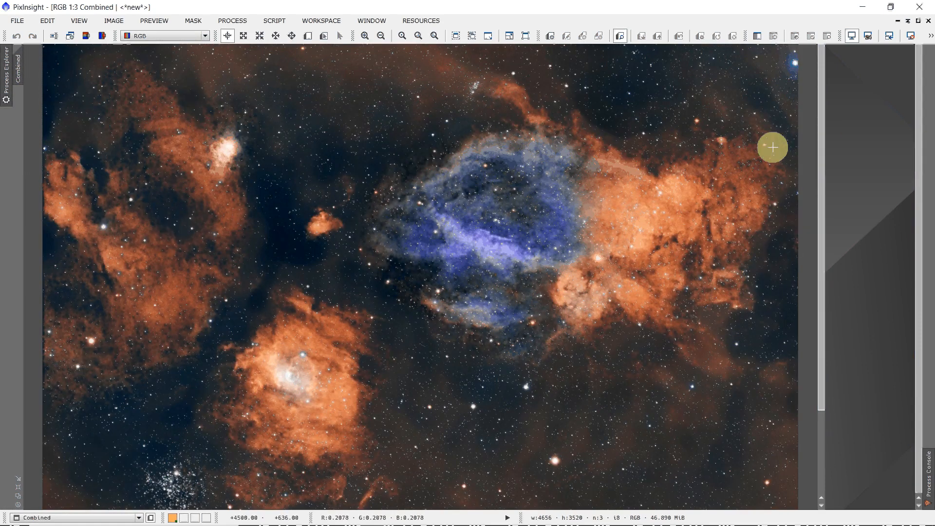
mouse_move(647, 232)
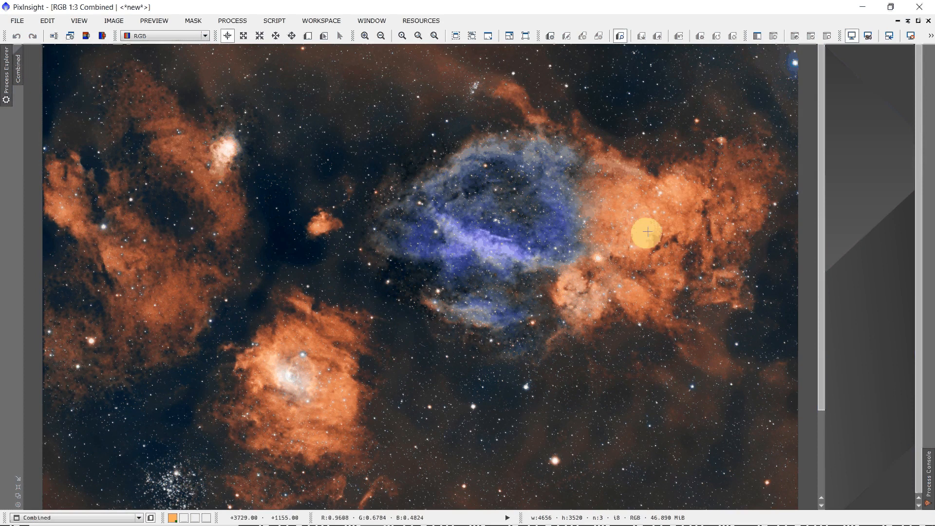
mouse_move(647, 235)
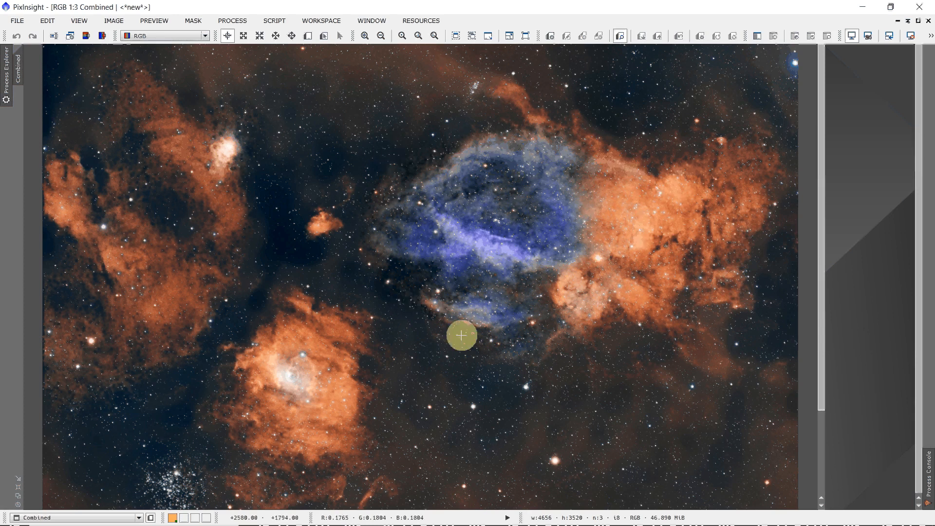
mouse_move(512, 320)
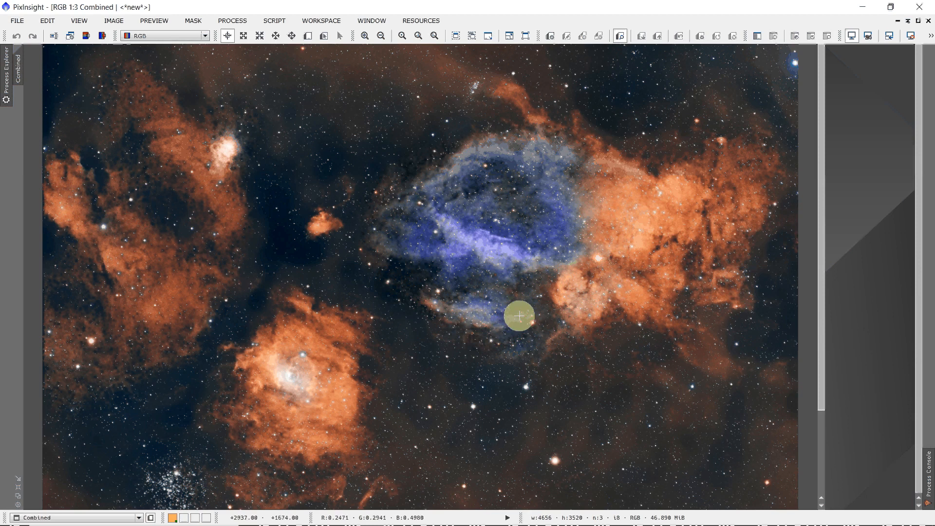
mouse_move(587, 309)
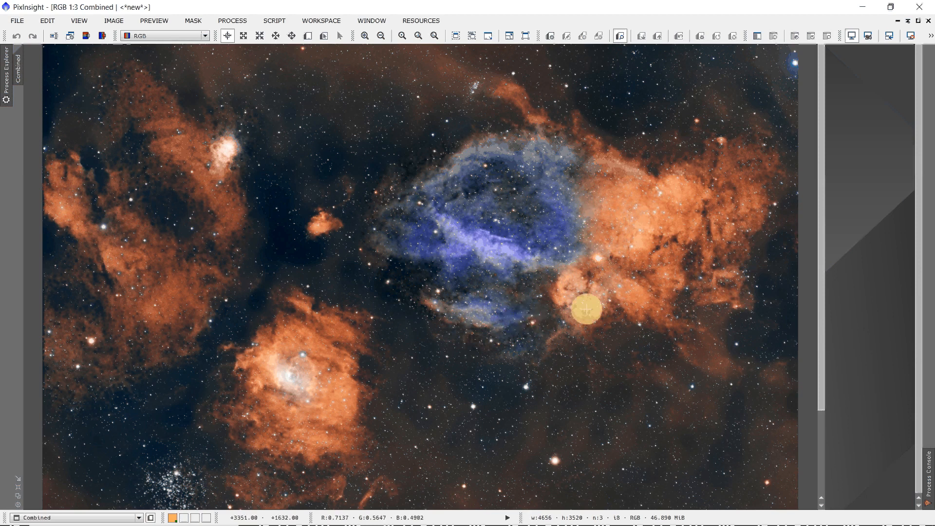
mouse_move(590, 309)
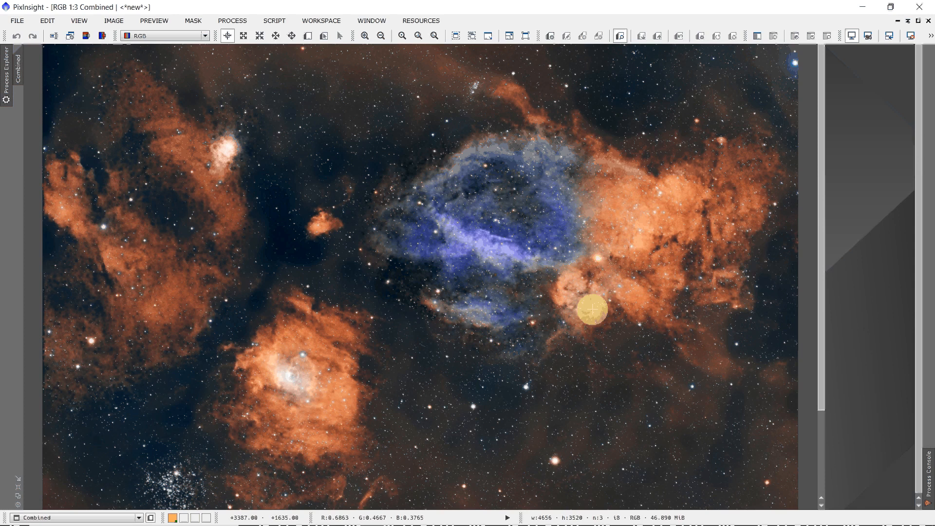
mouse_move(600, 305)
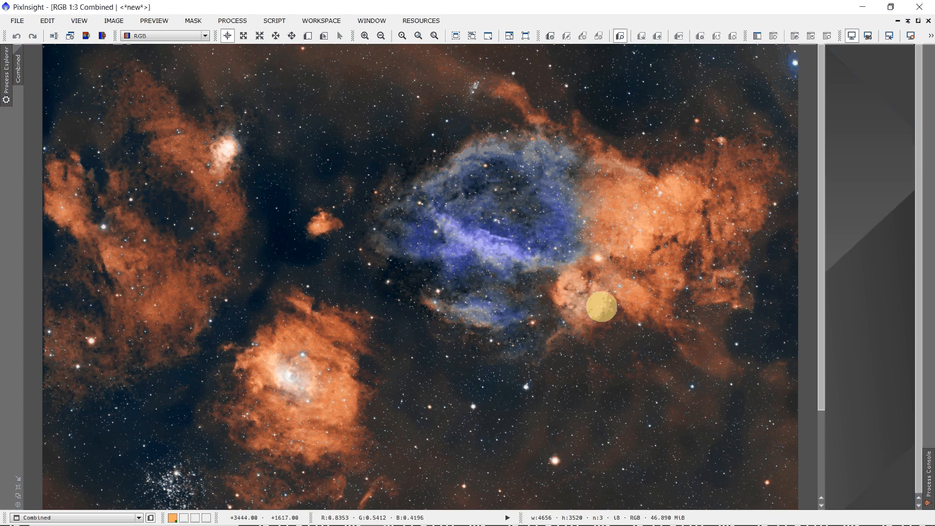
mouse_move(608, 306)
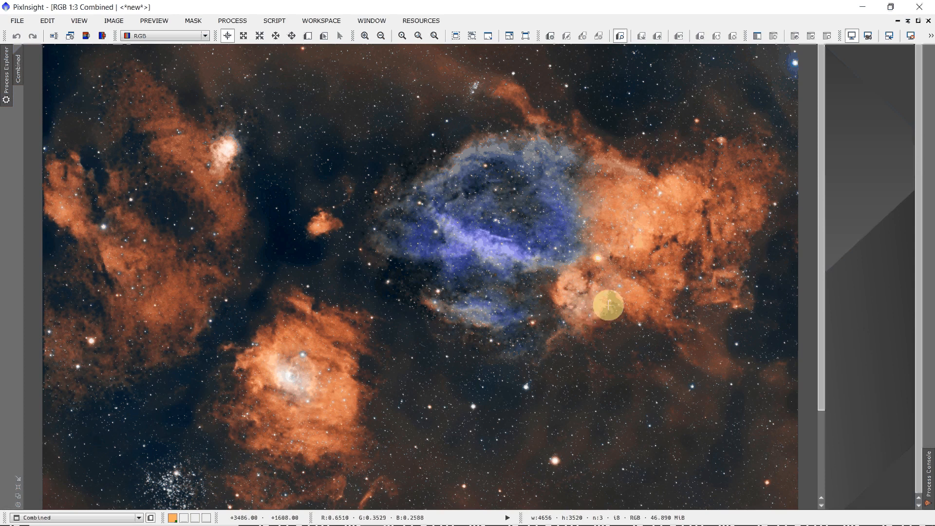